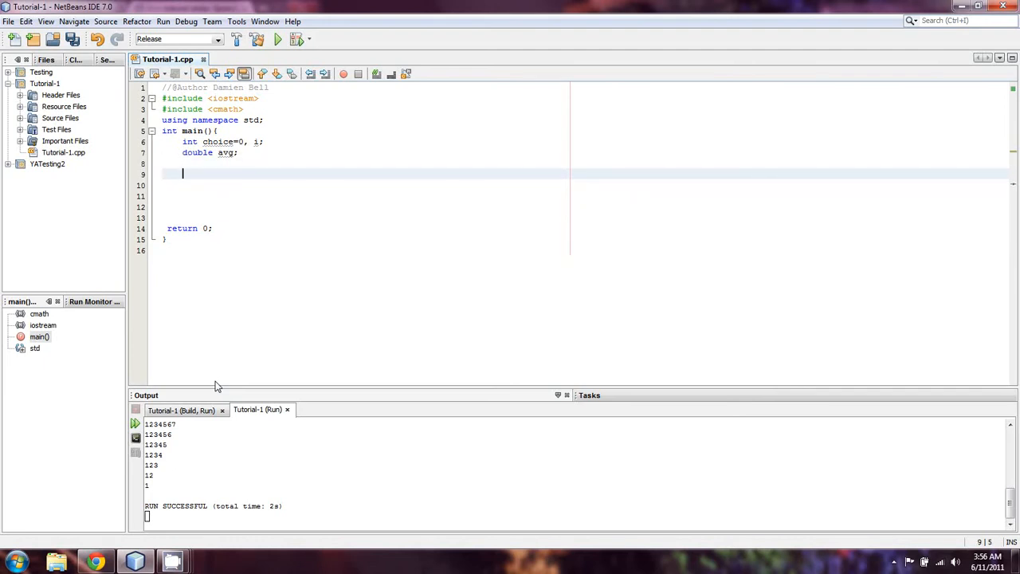
pyautogui.moveTo(211, 264)
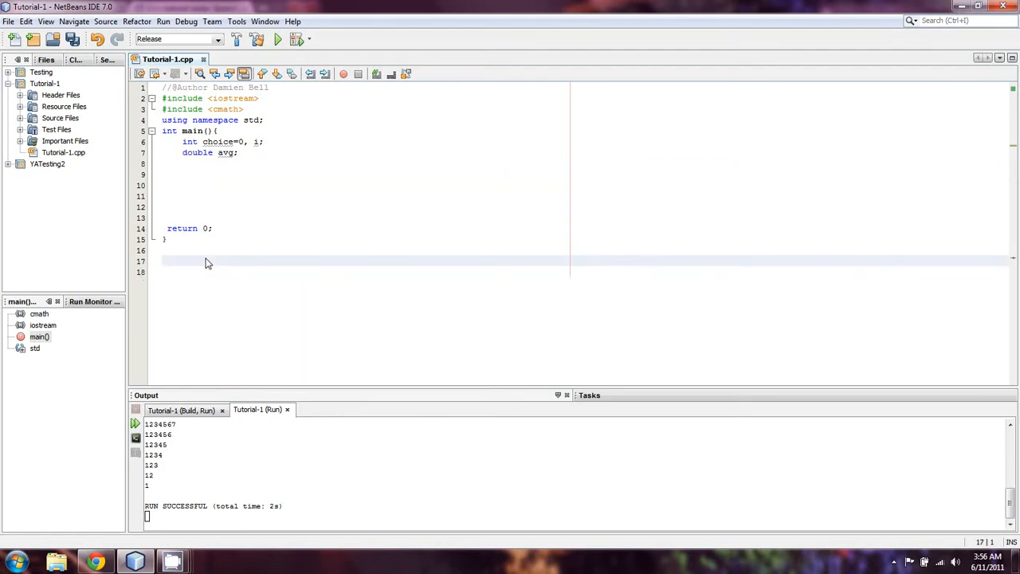
# Write comments below main describing the task: pick a number up to 1776, count down to it, print total and average.
pyautogui.write('//')
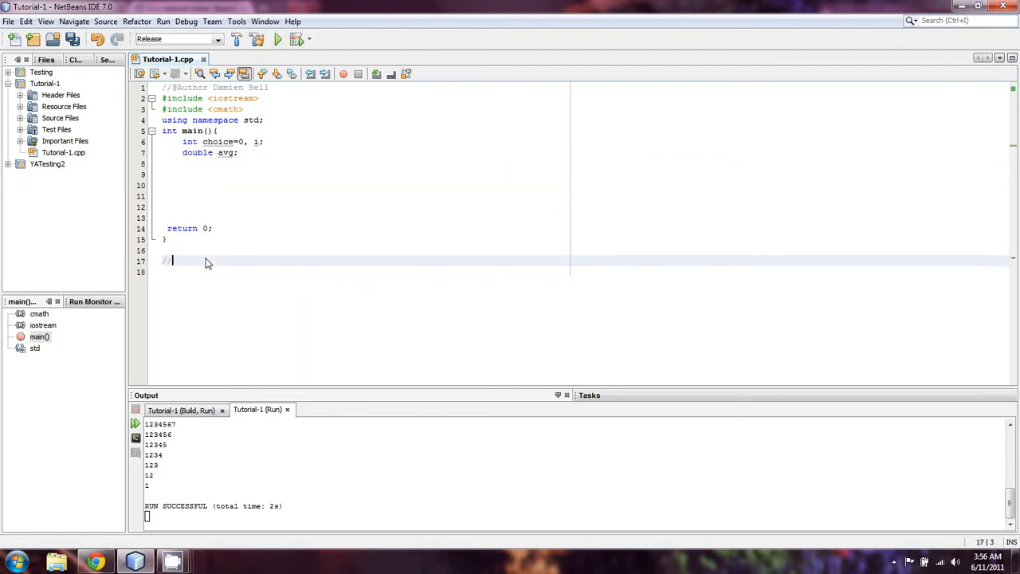
pyautogui.write('/se')
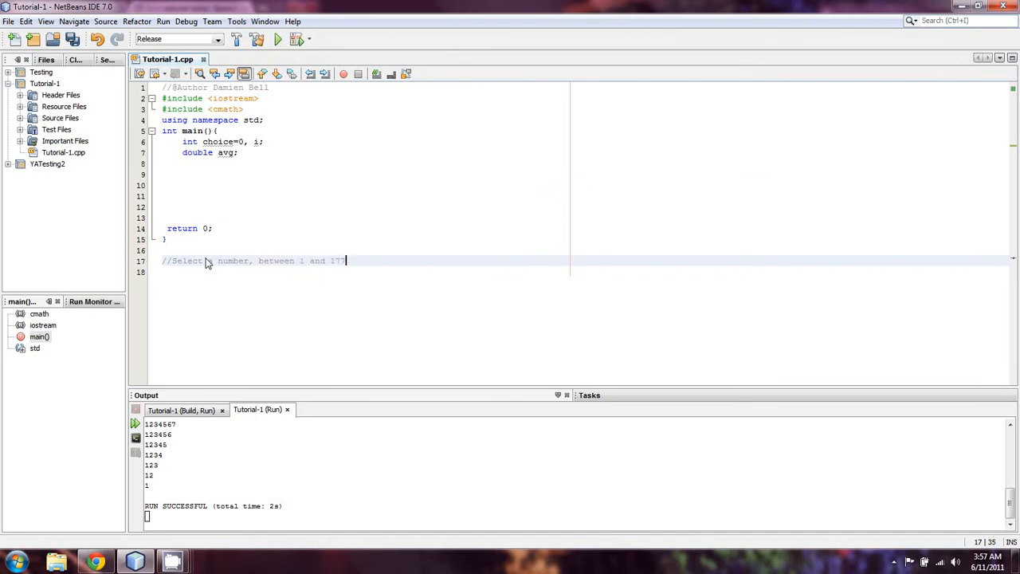
pyautogui.write('6')
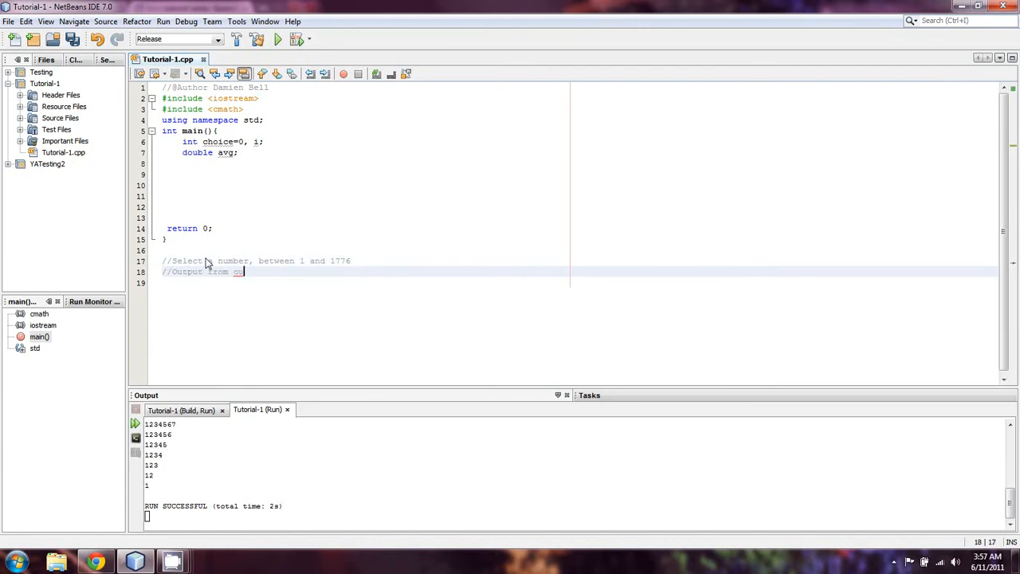
pyautogui.write('ur number,')
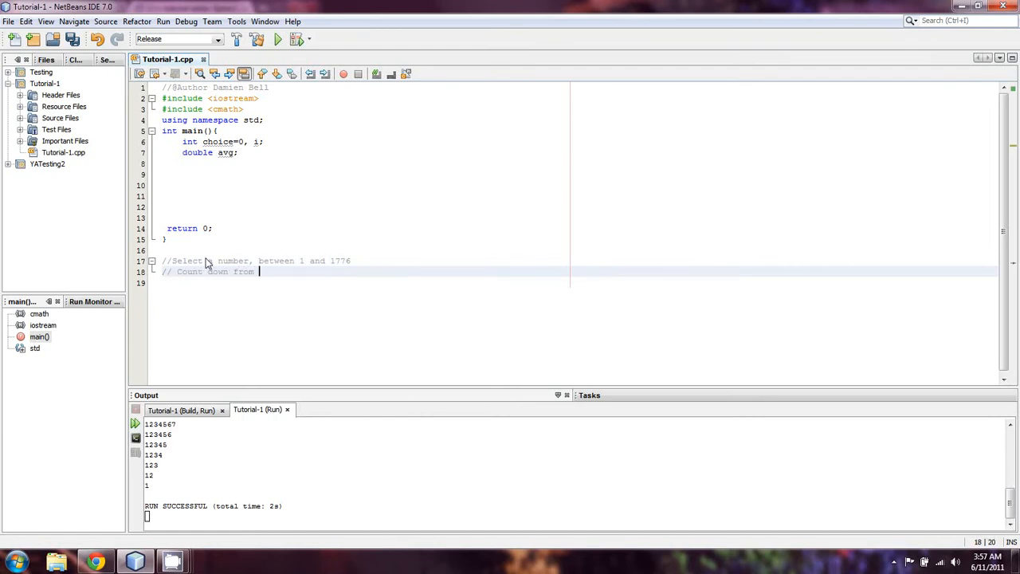
pyautogui.write('1776, to')
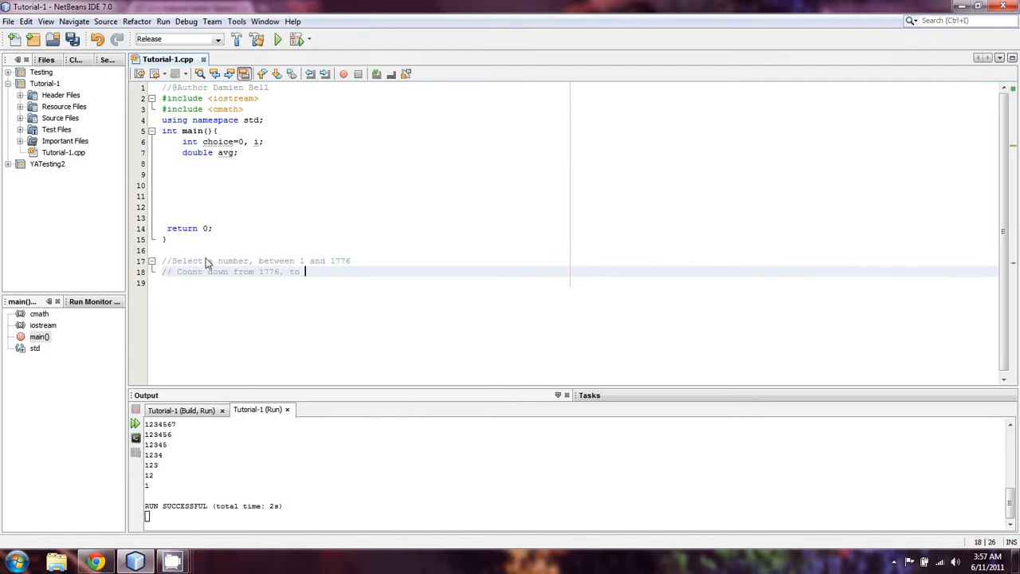
pyautogui.write('our number.')
pyautogui.click(577, 282)
pyautogui.write('//')
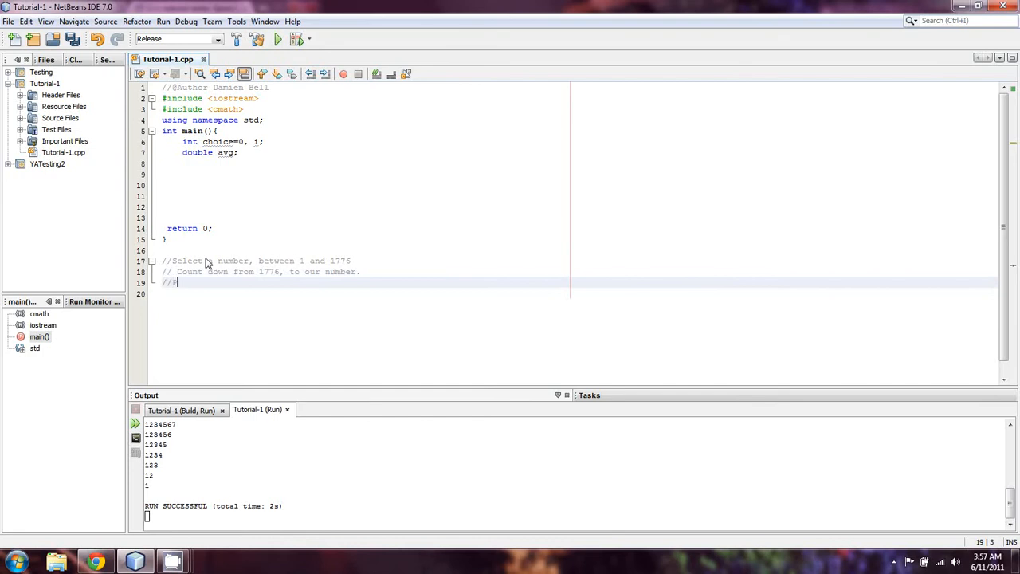
pyautogui.write('Print out the te')
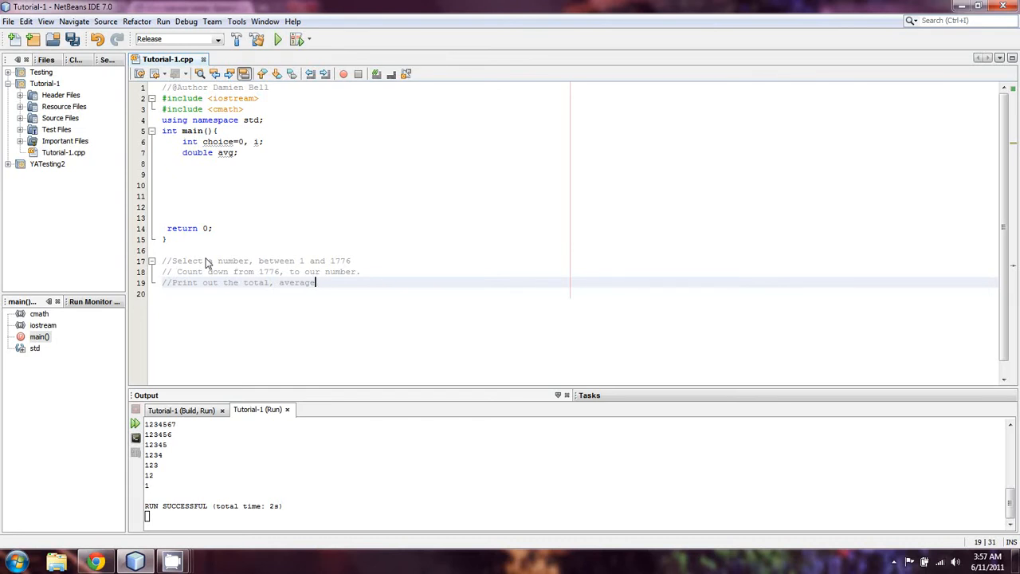
pyautogui.write(':')
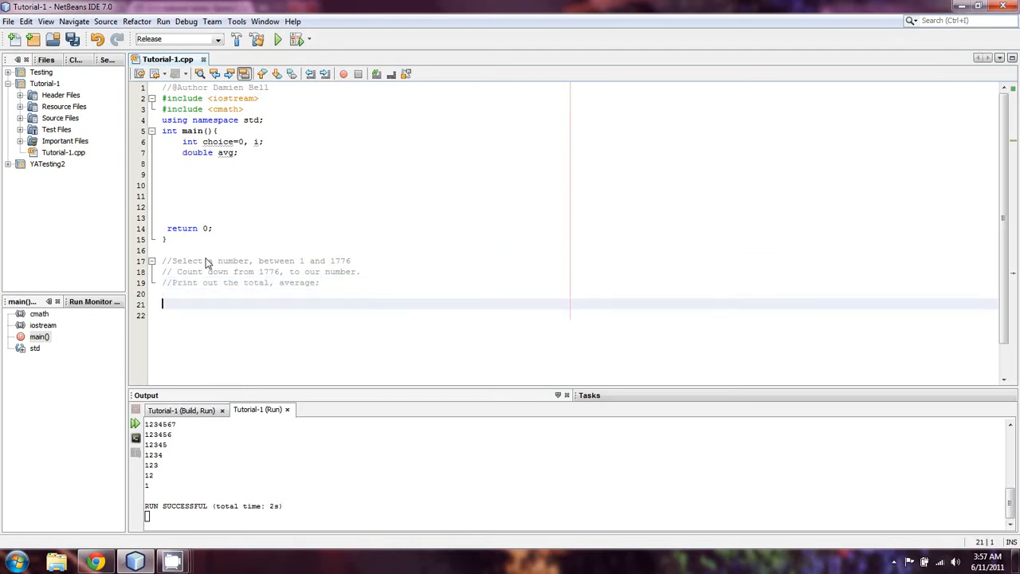
# Add a sample countdown comment starting 1776, 1775, 1774.
pyautogui.write('177')
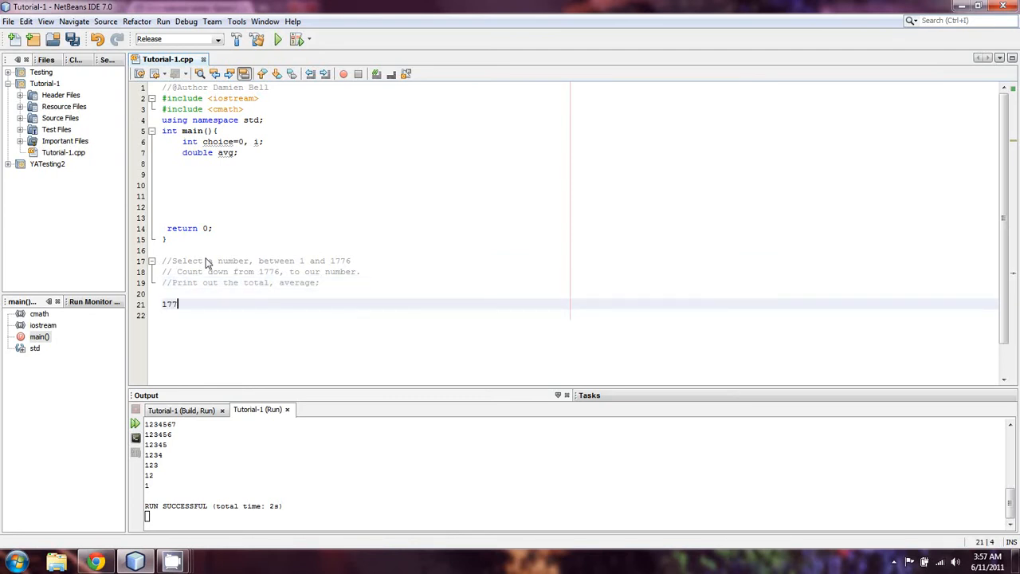
pyautogui.write('//1776')
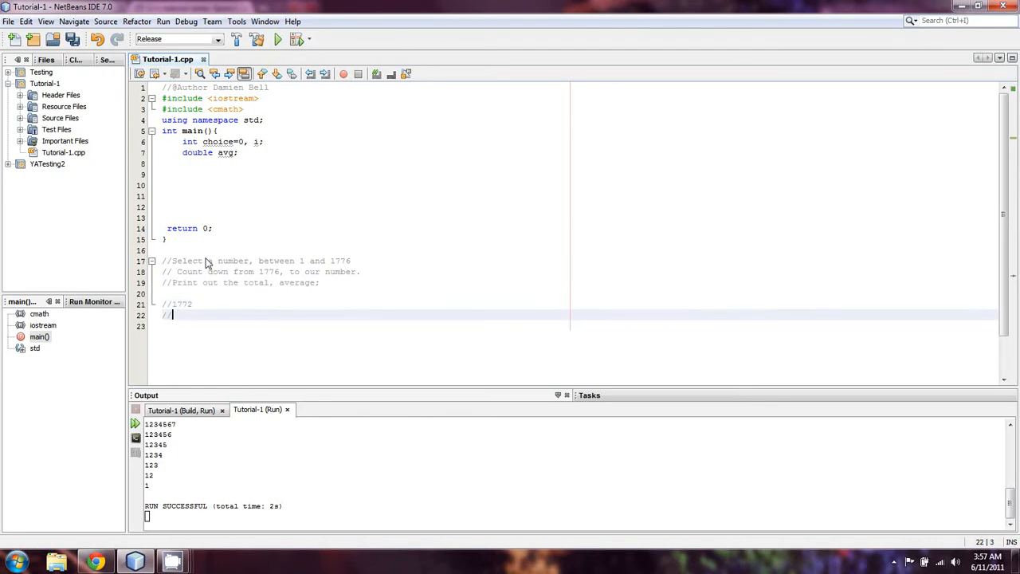
pyautogui.write('1776,111')
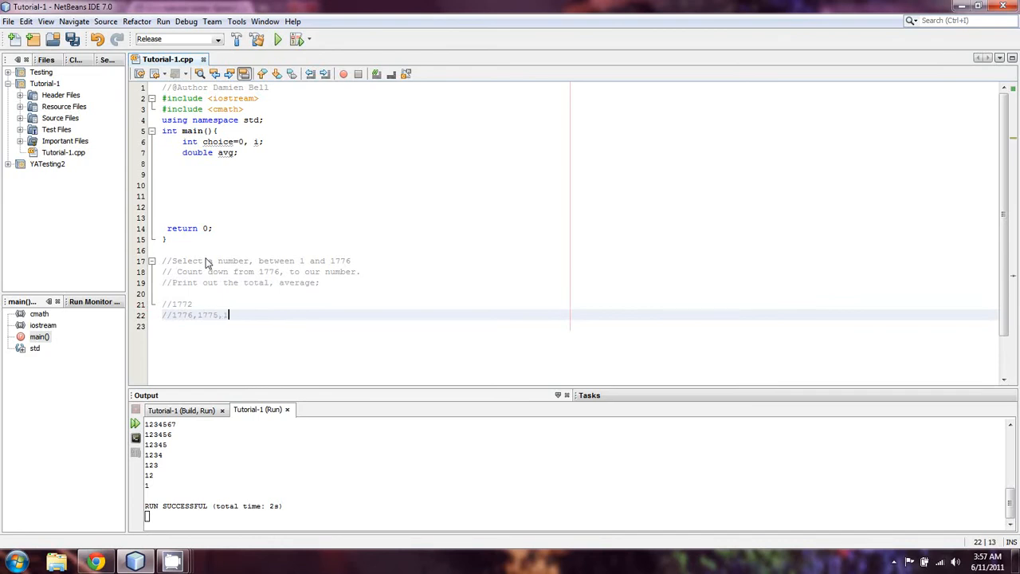
pyautogui.write('774,1773, 1772')
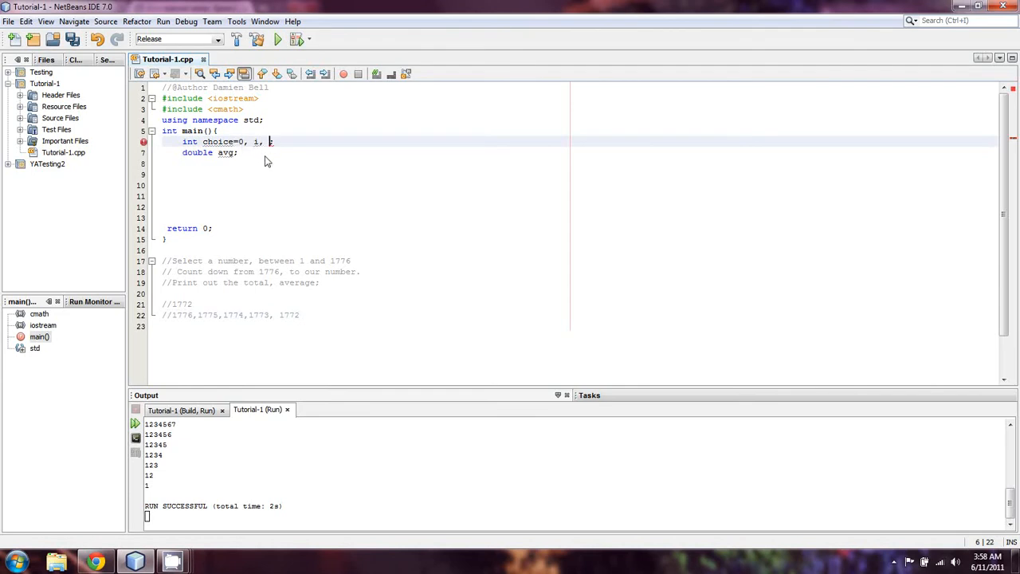
# Add a total variable to the int declaration with choice and i.
pyautogui.write('total;')
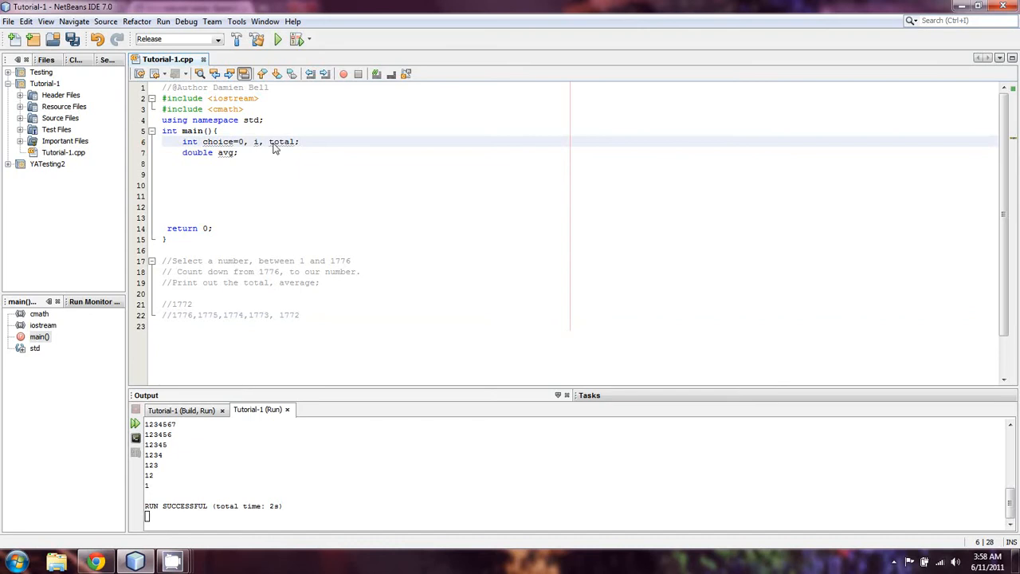
pyautogui.doubleClick(280, 142)
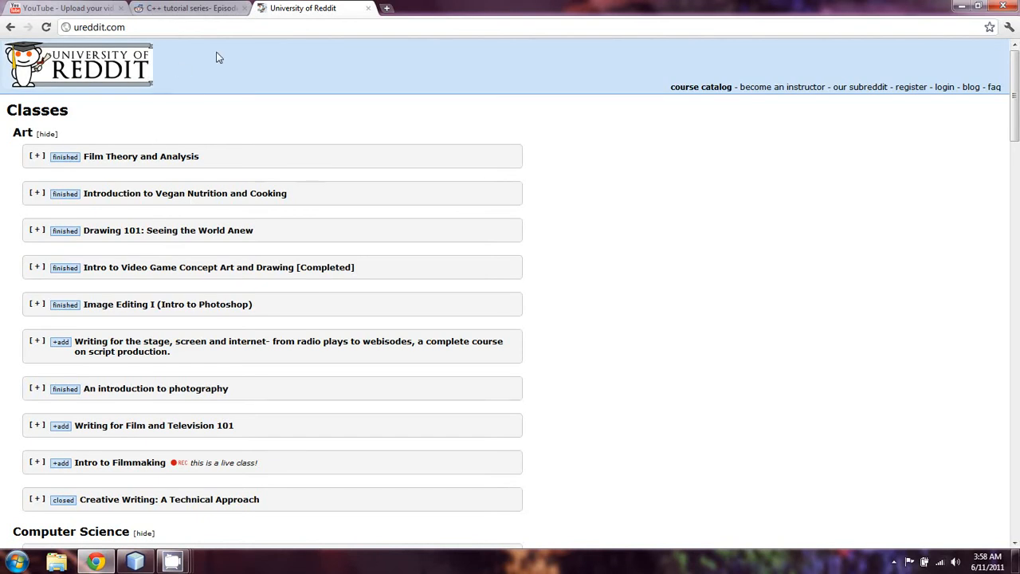
# Go to the Introduction to c++ class page on University of Reddit.
pyautogui.click(215, 27)
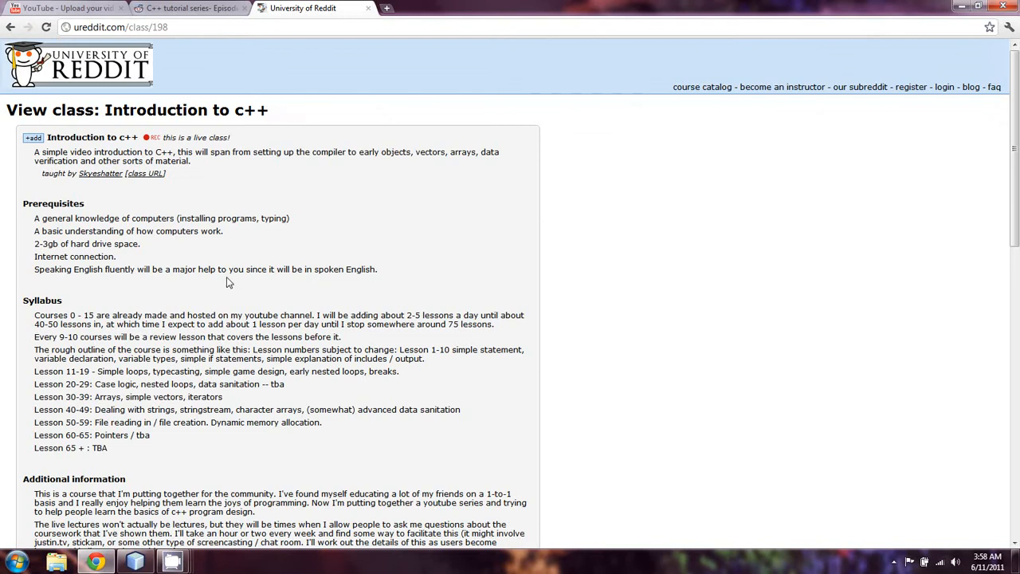
pyautogui.moveTo(346, 383)
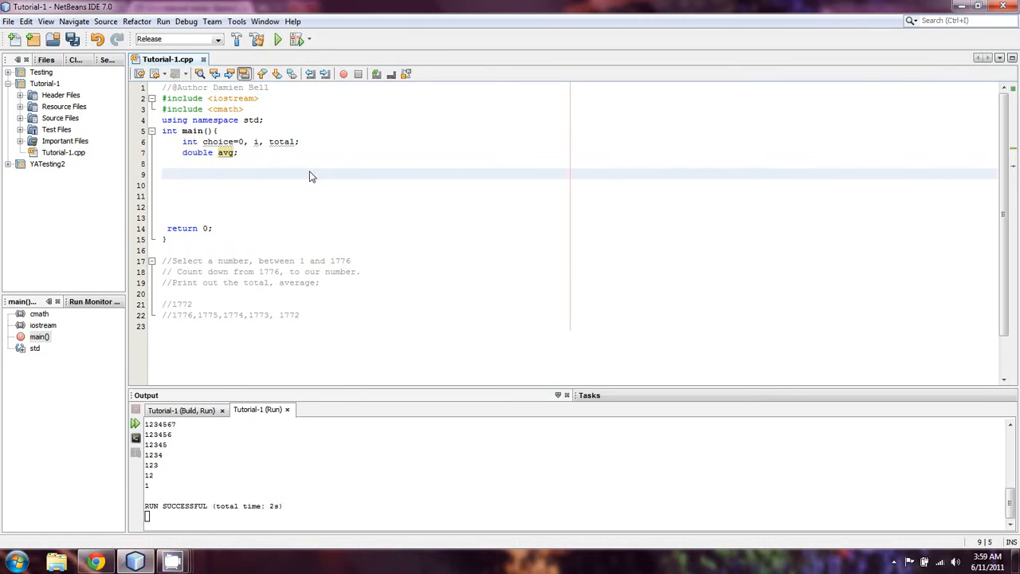
# After the declarations, write cout << "Enter a number between 1 and 1776: ";.
pyautogui.click(183, 174)
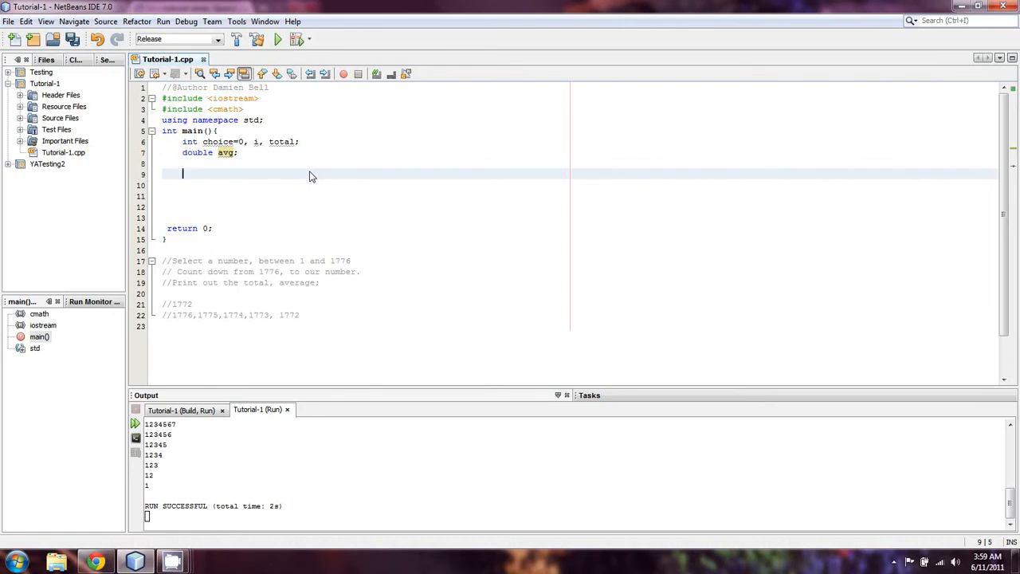
pyautogui.write('c')
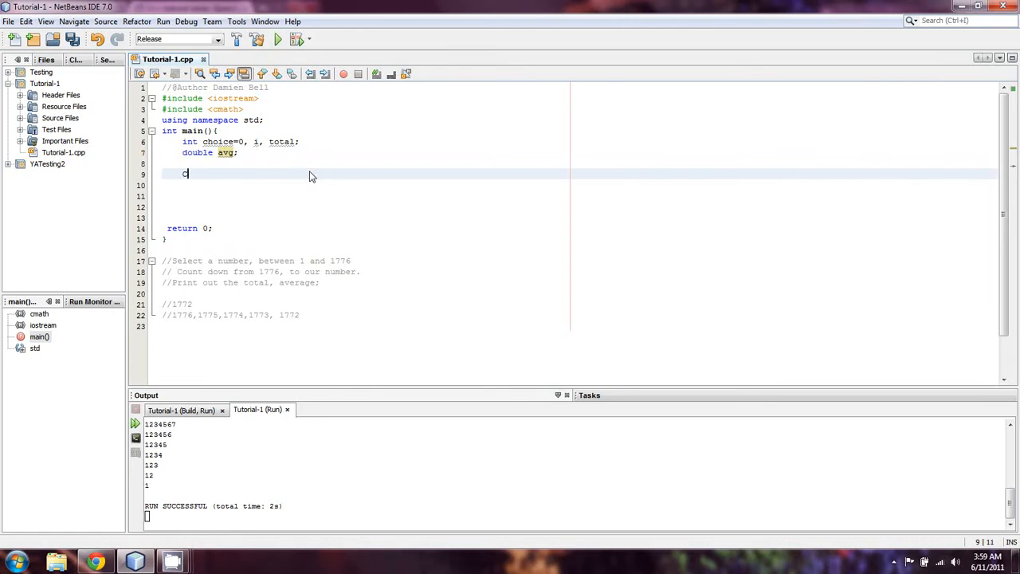
pyautogui.write('out << "')
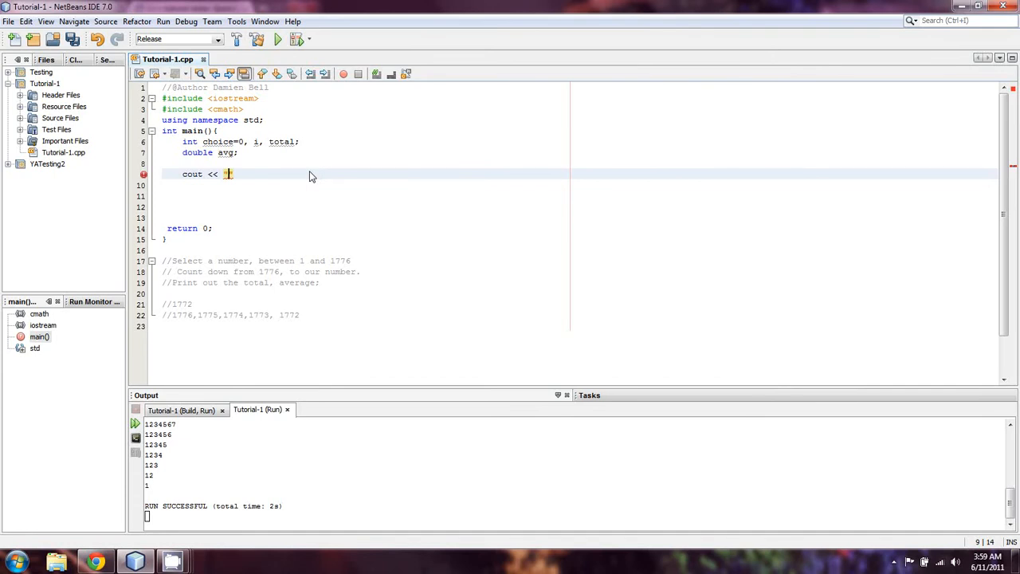
pyautogui.write('"Enter a number')
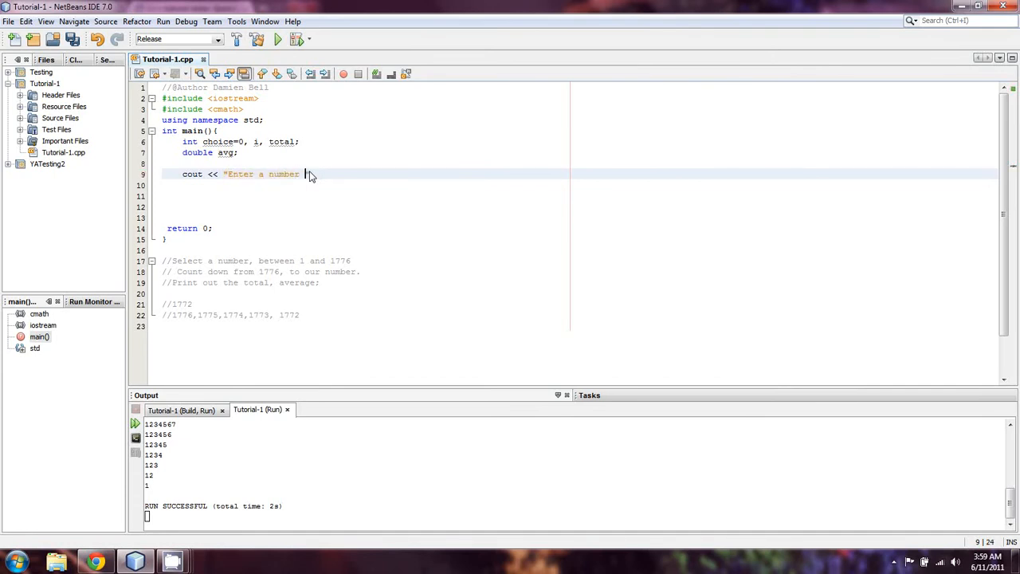
pyautogui.write('between 1 and 1776')
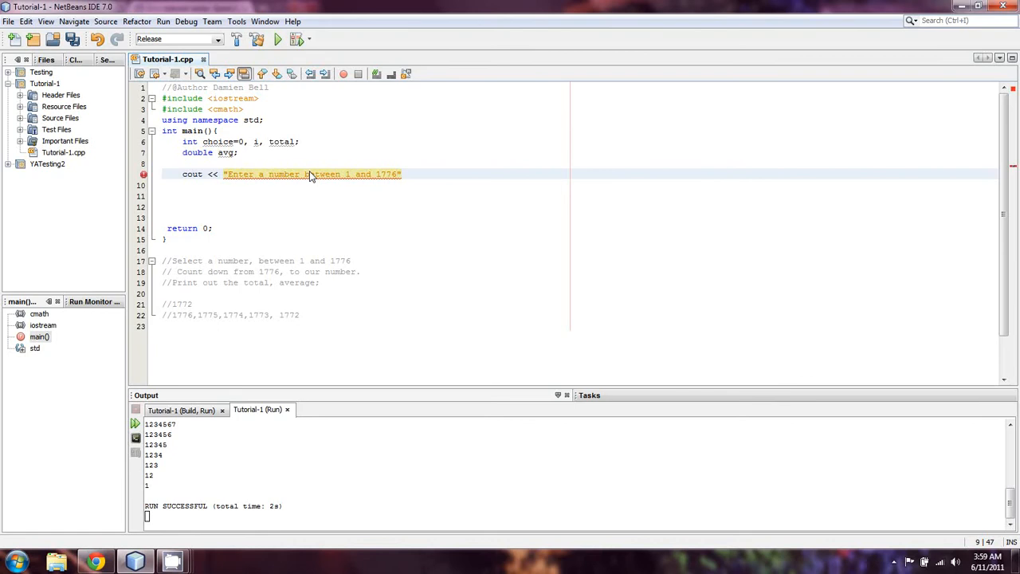
pyautogui.write(': ";')
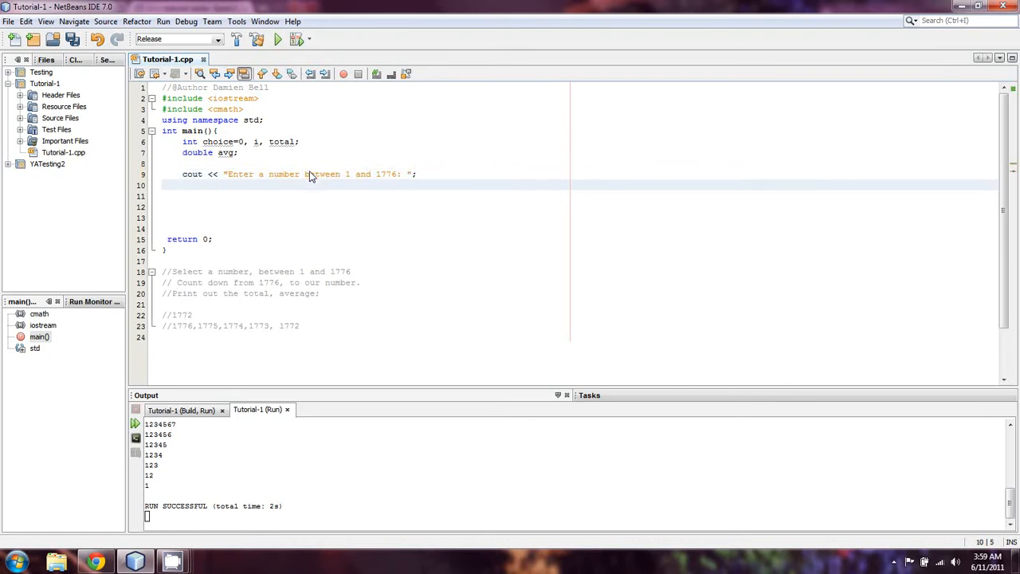
# Read the input into choice with cin and begin a while statement.
pyautogui.write('cin >> ch')
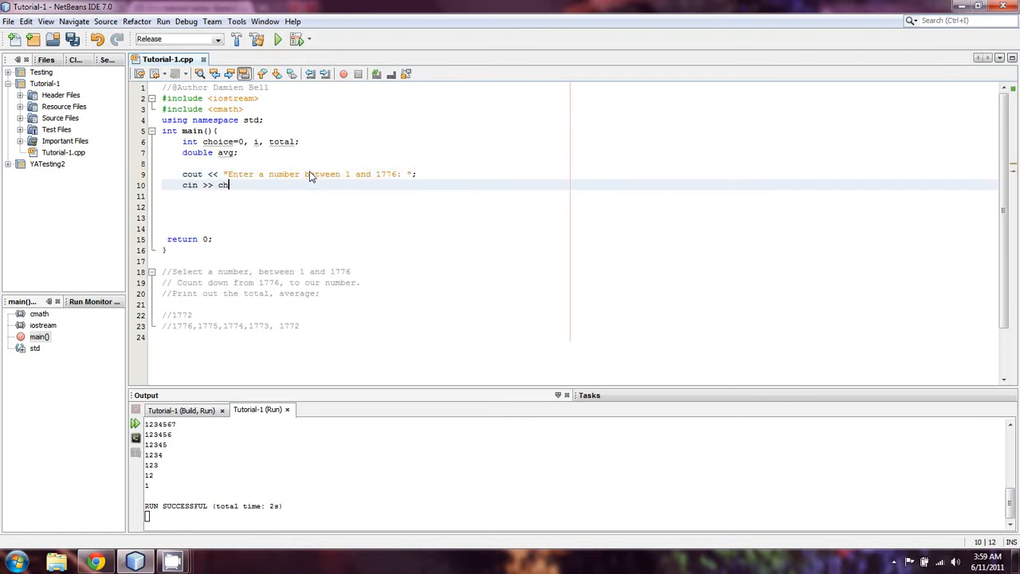
pyautogui.write('oice;')
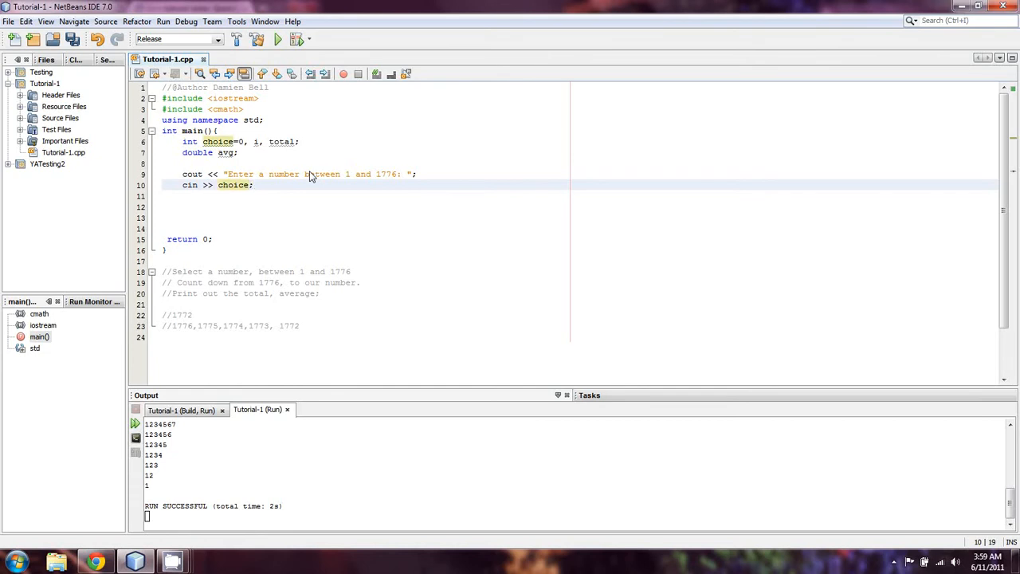
pyautogui.write('while')
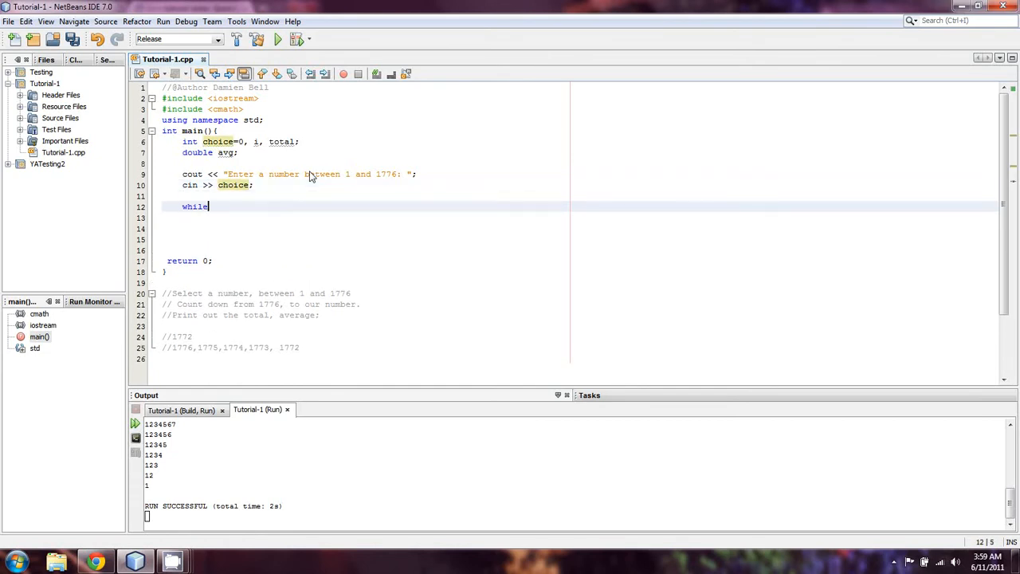
# Write the loop condition while(choice < 1 || choice > 1776){.
pyautogui.write('()')
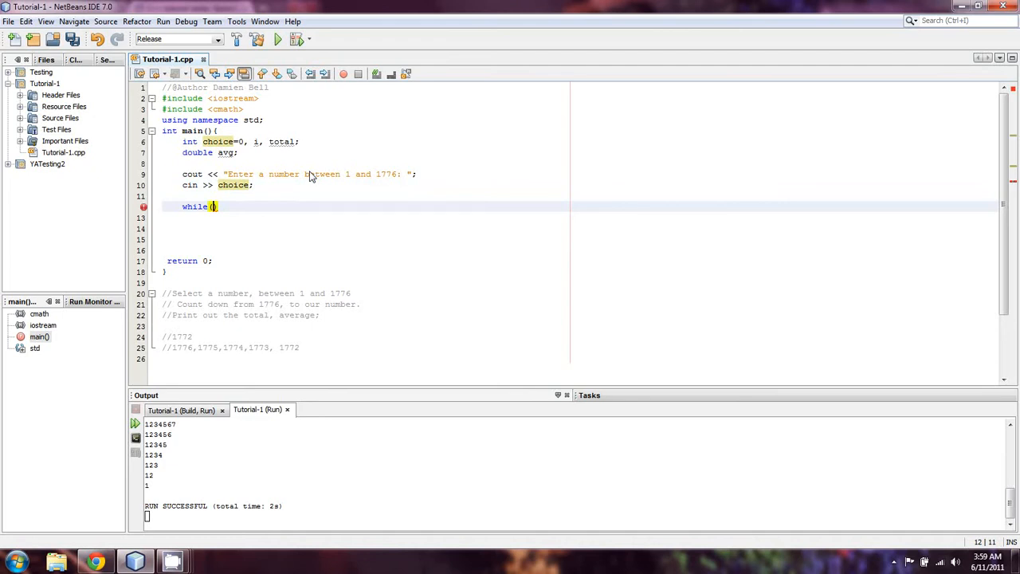
pyautogui.write('choice <1')
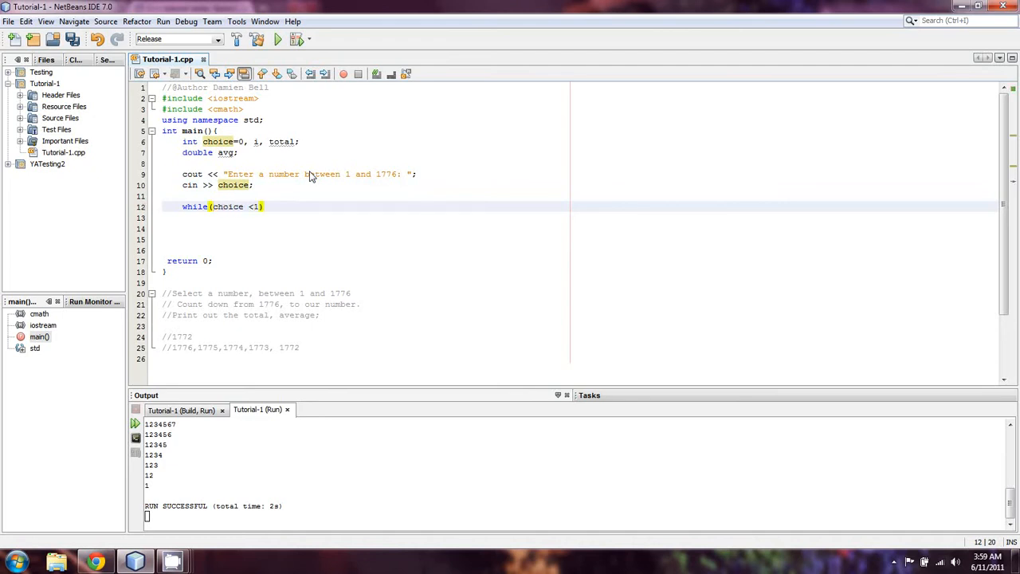
pyautogui.write('|| choice')
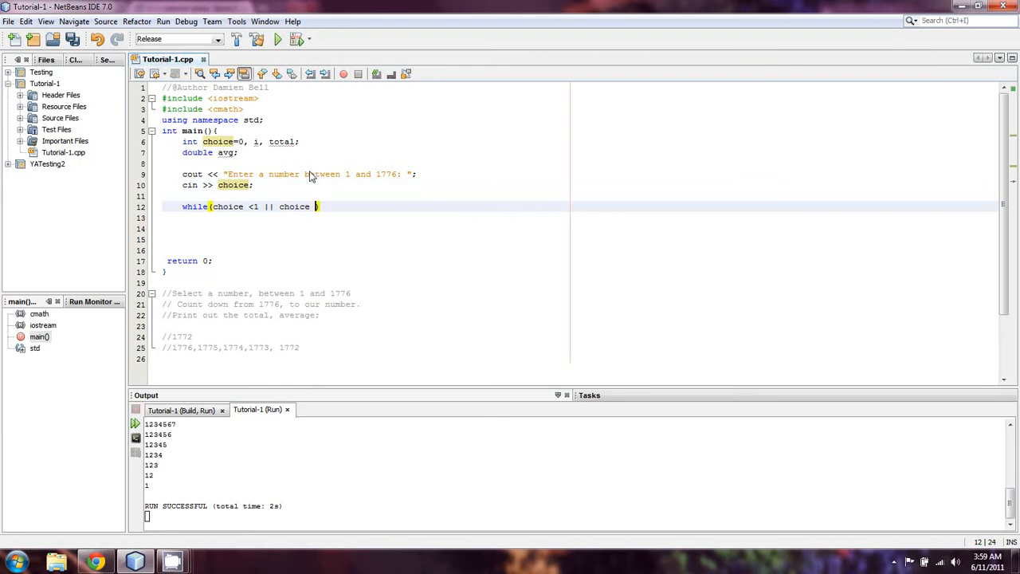
pyautogui.write('> 1776)')
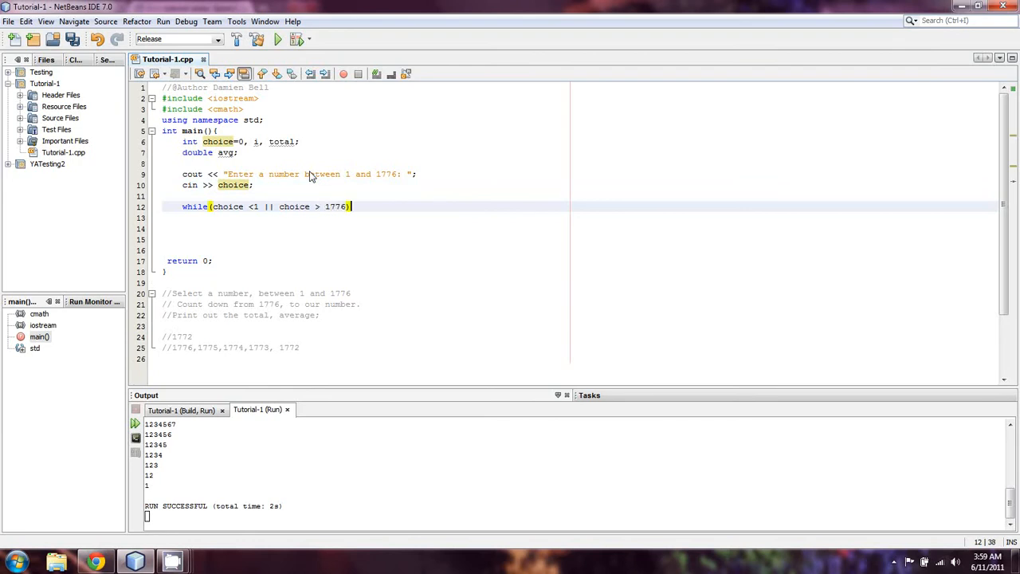
pyautogui.write('{')
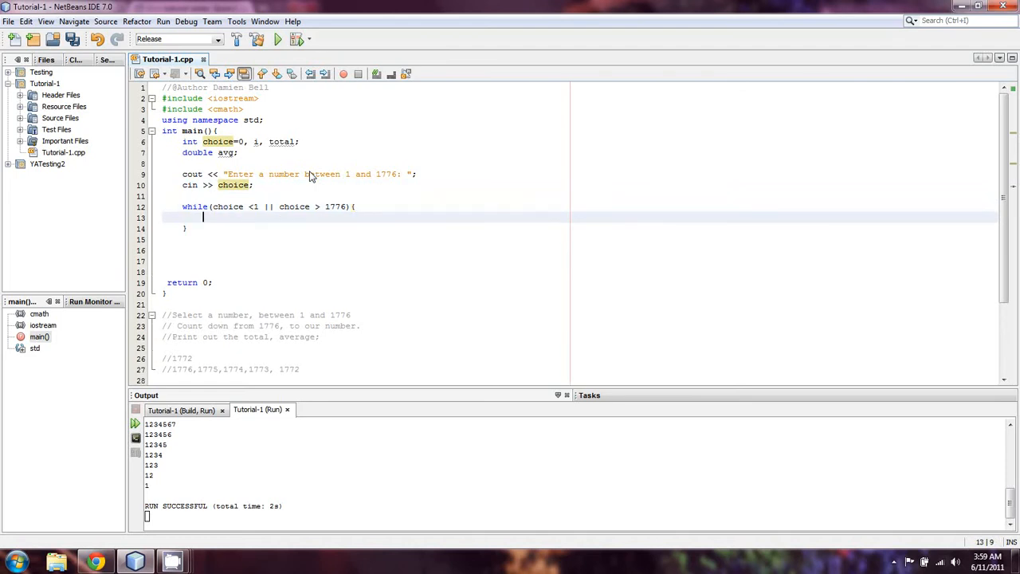
# Inside the loop print "Please enter a valid value, between 1 and 1776: " and read choice again.
pyautogui.write('c')
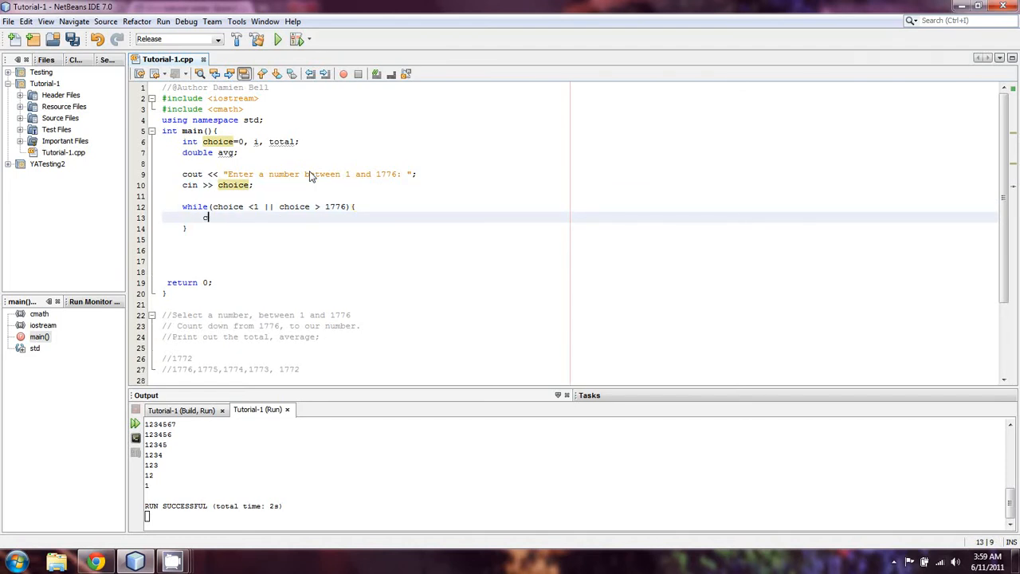
pyautogui.write('cout << "Plea"')
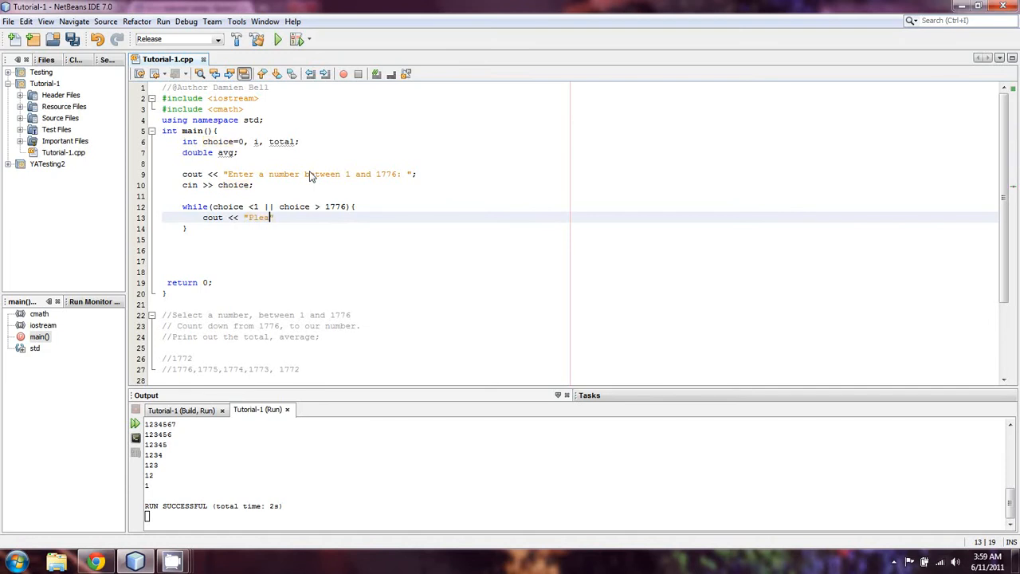
pyautogui.write('se enter a valid c')
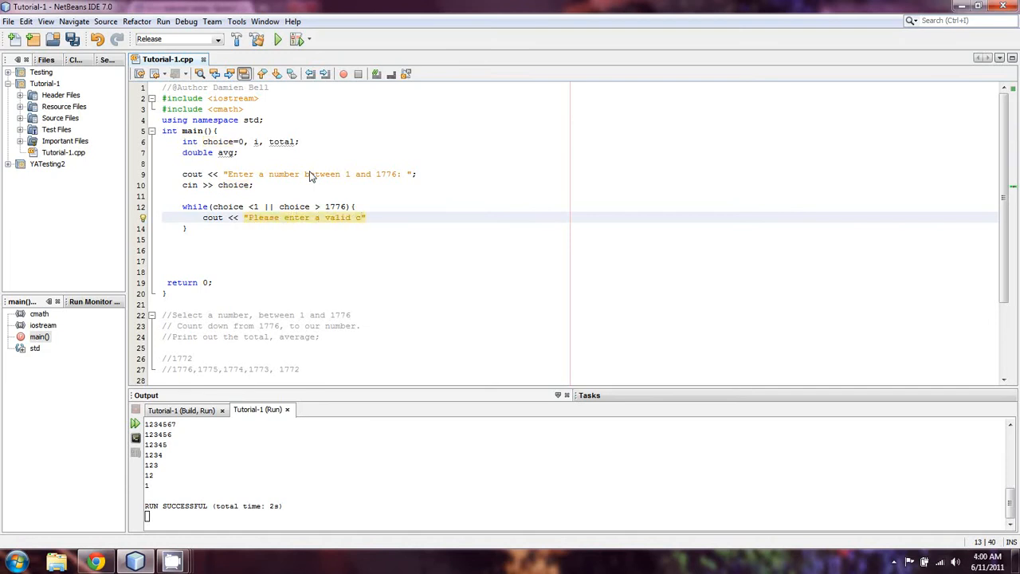
pyautogui.write('value')
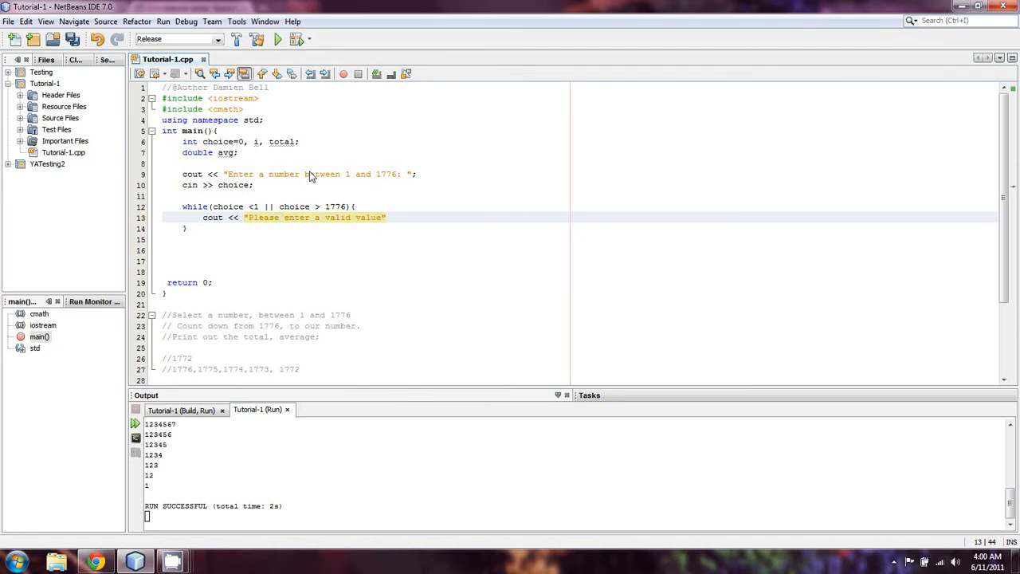
pyautogui.write(', betwe')
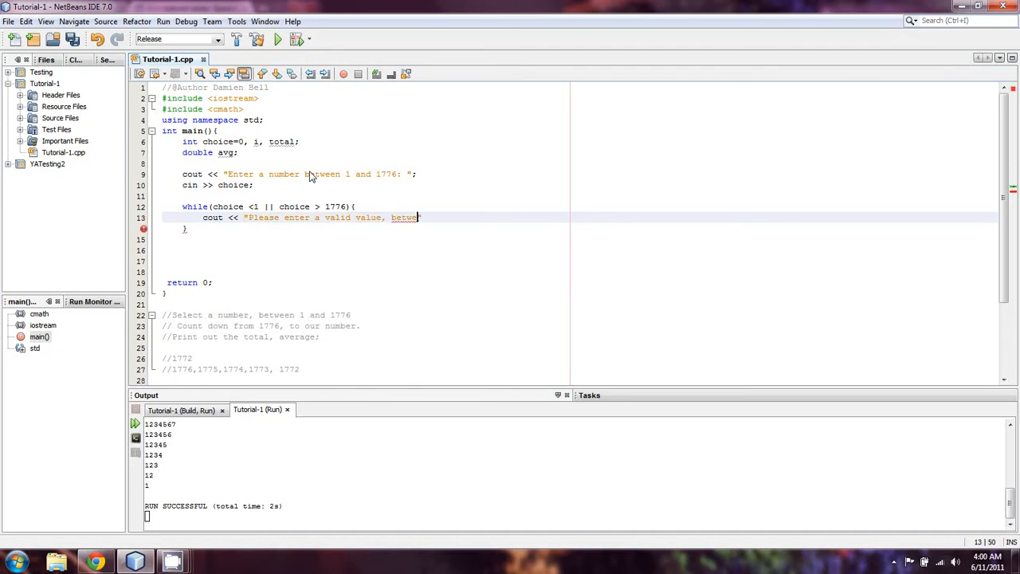
pyautogui.write('en 1 and 177')
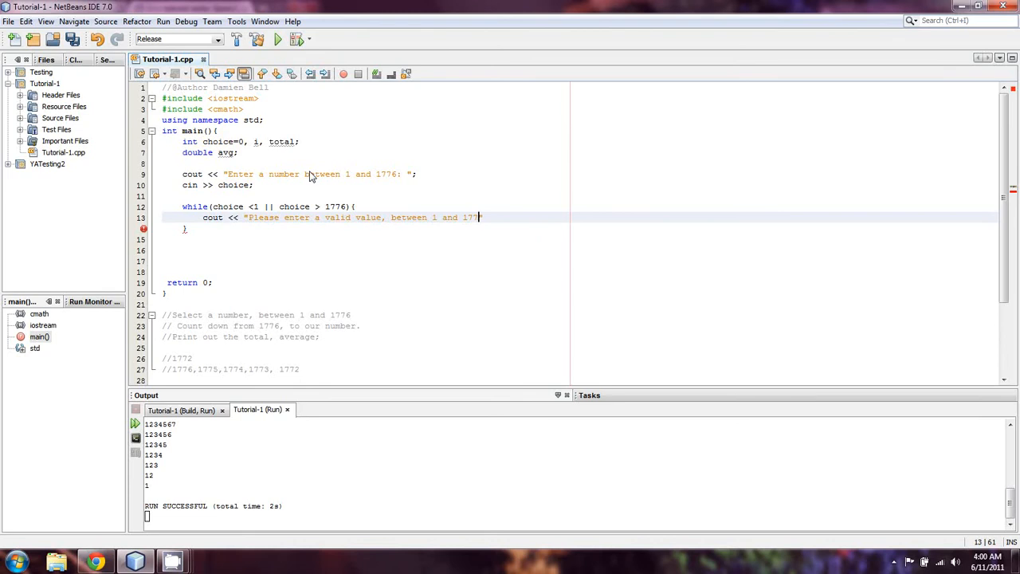
pyautogui.write('6: "')
pyautogui.write('cin')
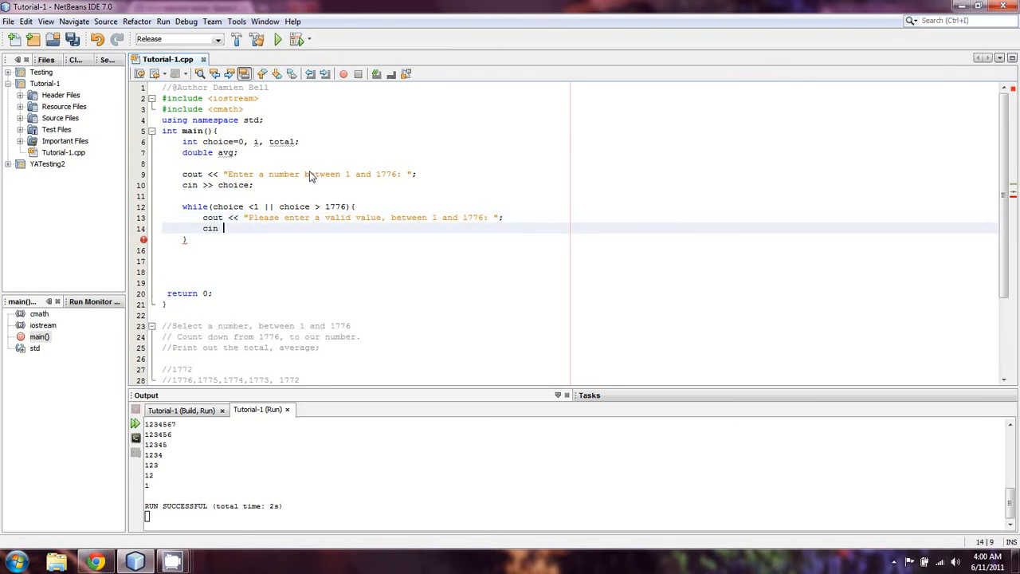
pyautogui.write('>> choice;')
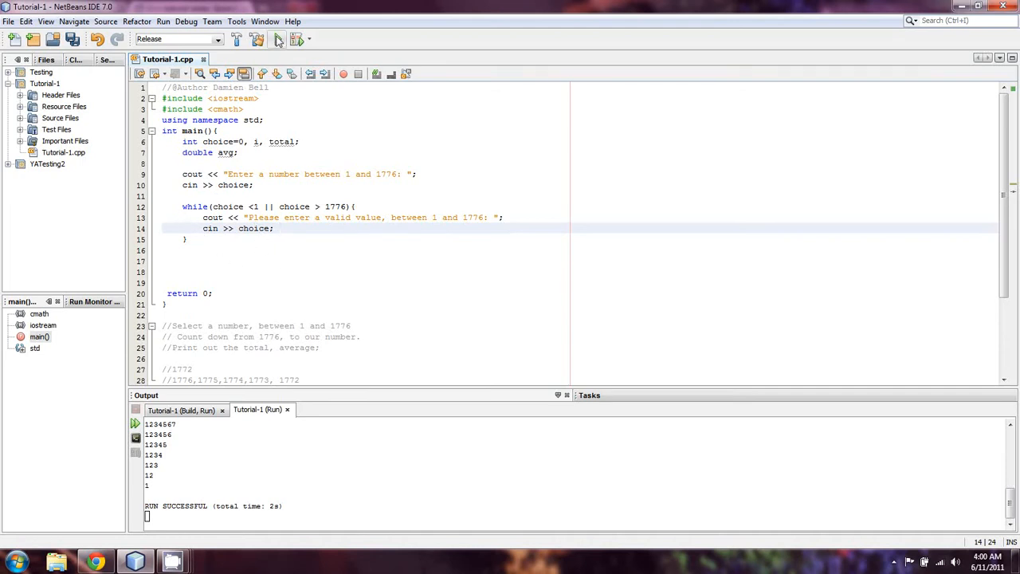
pyautogui.moveTo(278, 39)
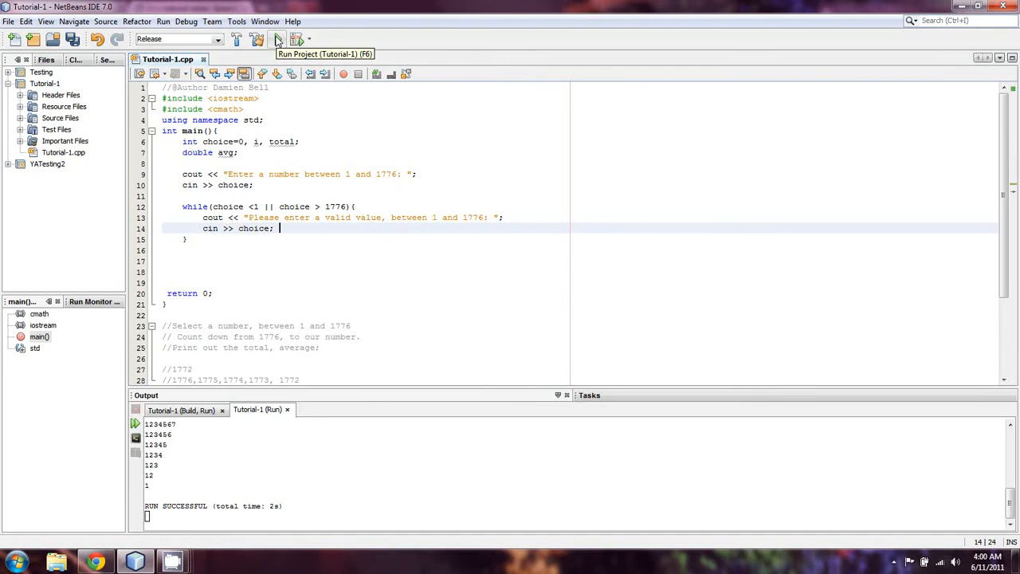
# Run the project to test the input check, then start quitting the IDE while it hangs.
pyautogui.click(277, 40)
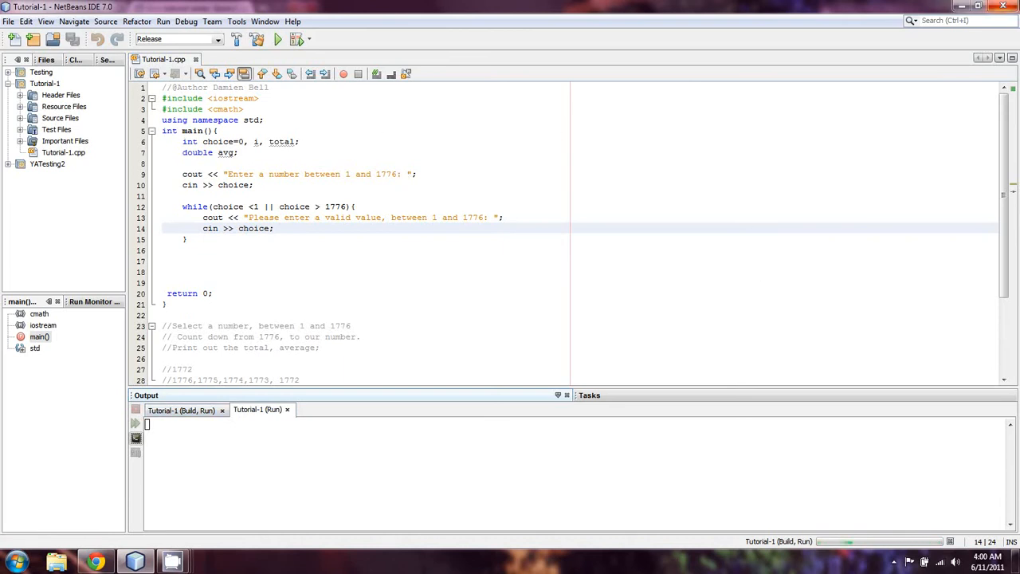
pyautogui.click(1004, 10)
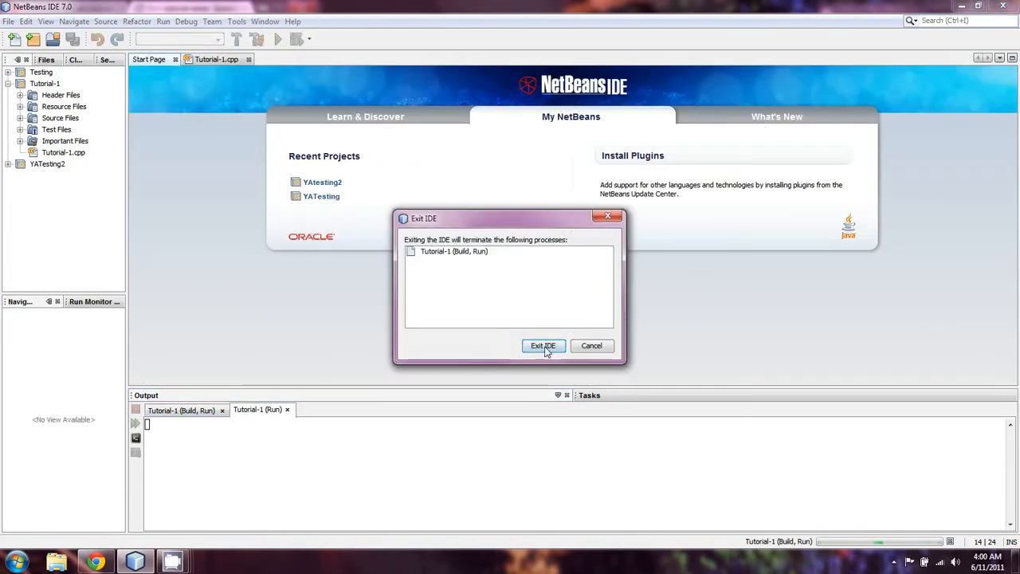
# Confirm exiting, relaunch NetBeans from the desktop and stop the endlessly looping run.
pyautogui.click(542, 346)
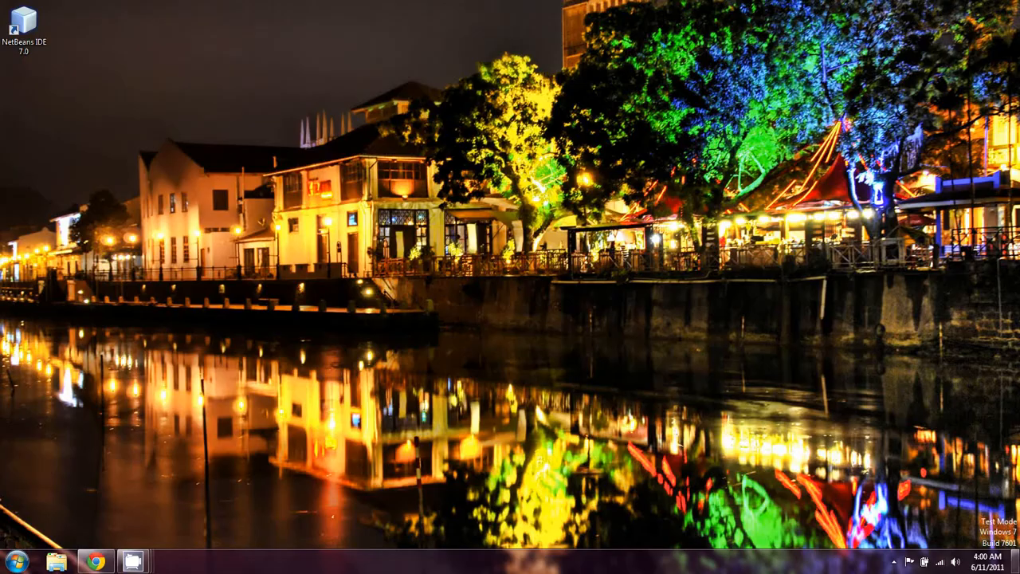
pyautogui.doubleClick(26, 24)
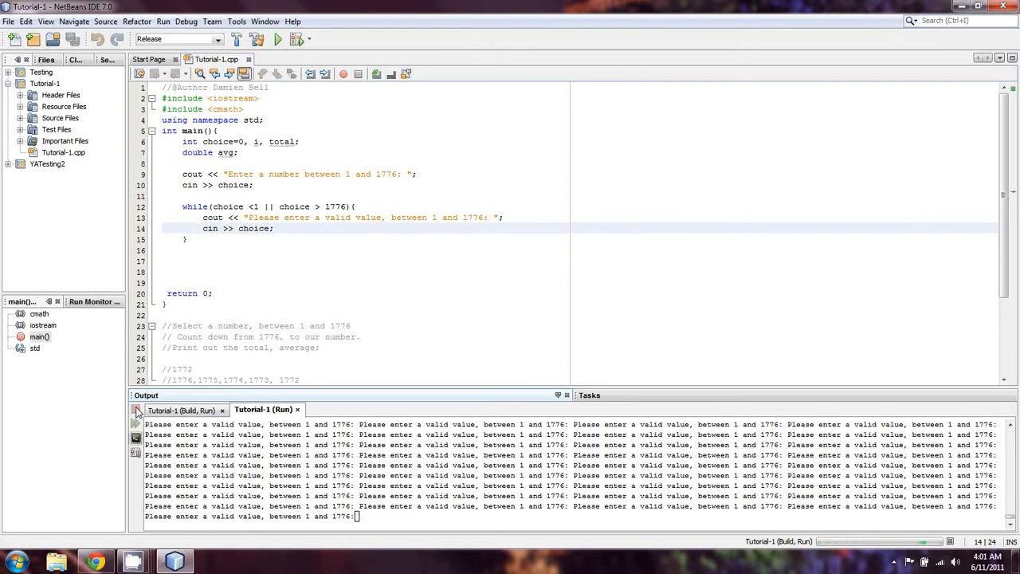
pyautogui.click(135, 409)
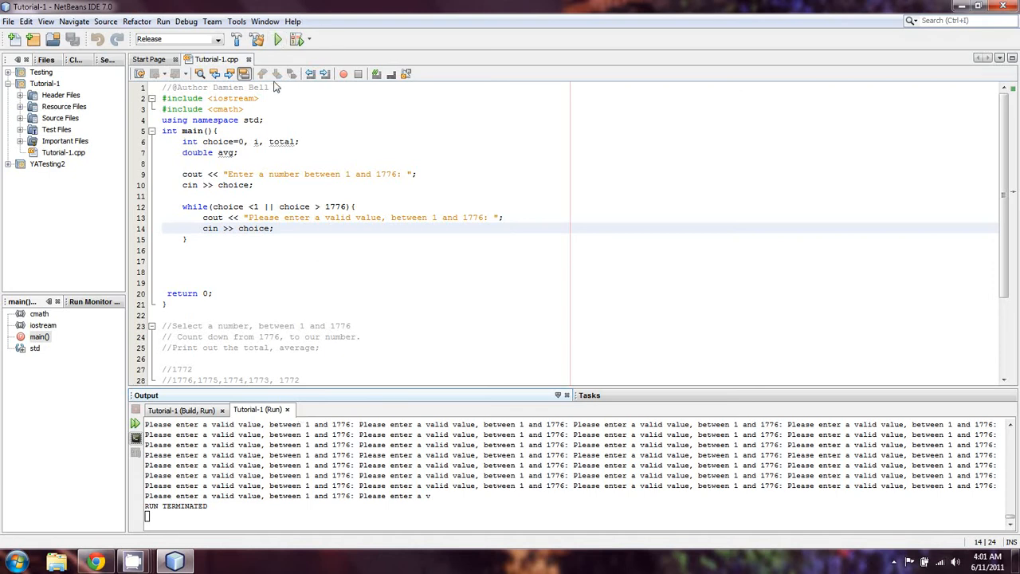
# Run the project again and enter 1234 so it finishes successfully.
pyautogui.click(278, 41)
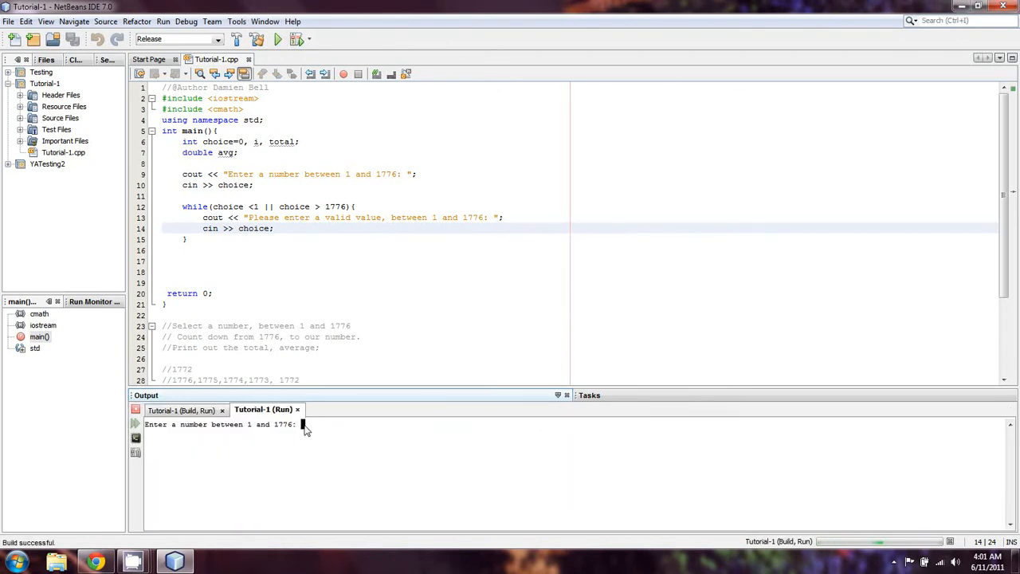
pyautogui.write('1234')
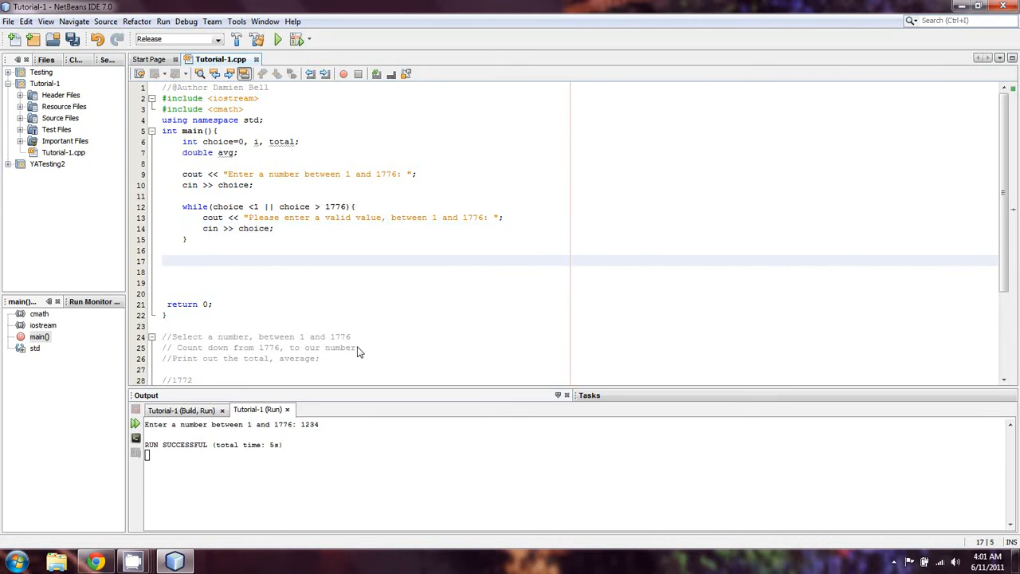
# Below the while loop write for(i=1776; i > choice; i--){ with its braces.
pyautogui.write('for')
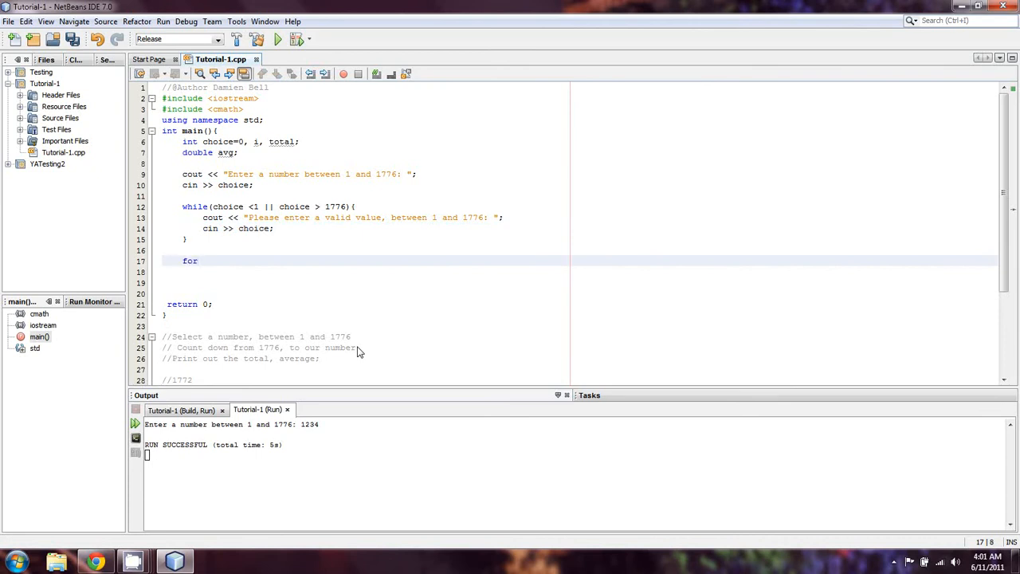
pyautogui.write('()')
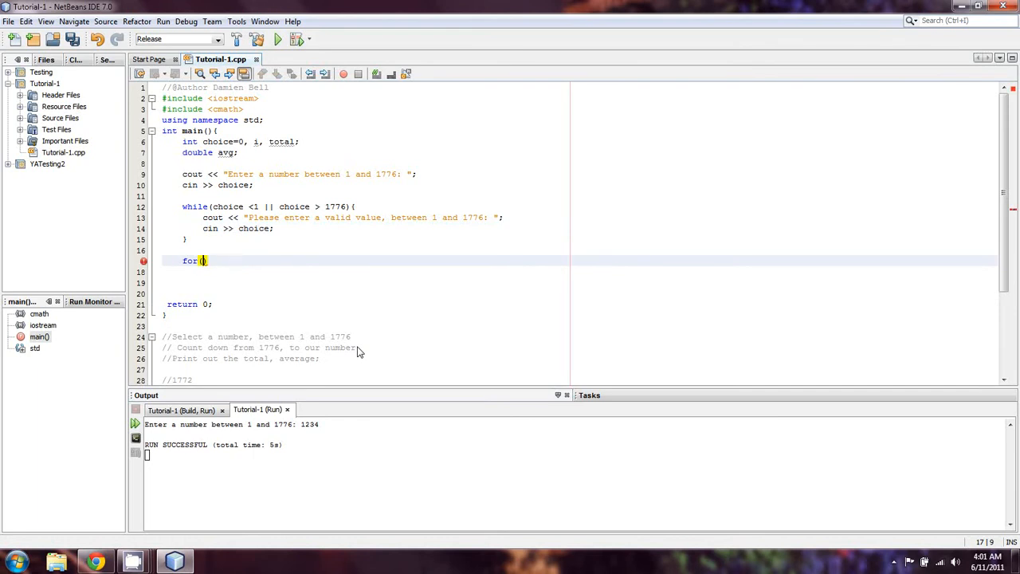
pyautogui.write('i=1776;')
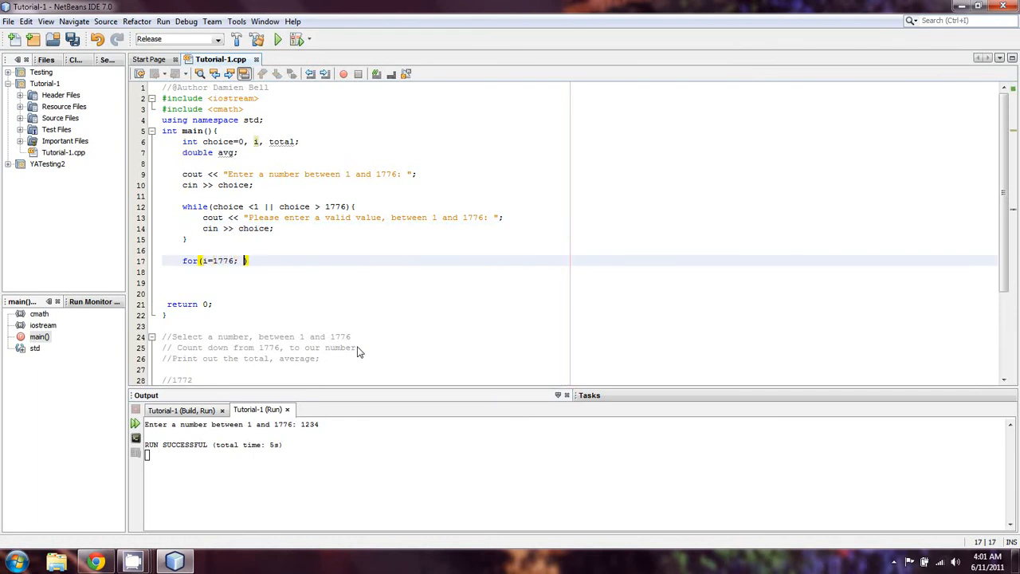
pyautogui.write('i')
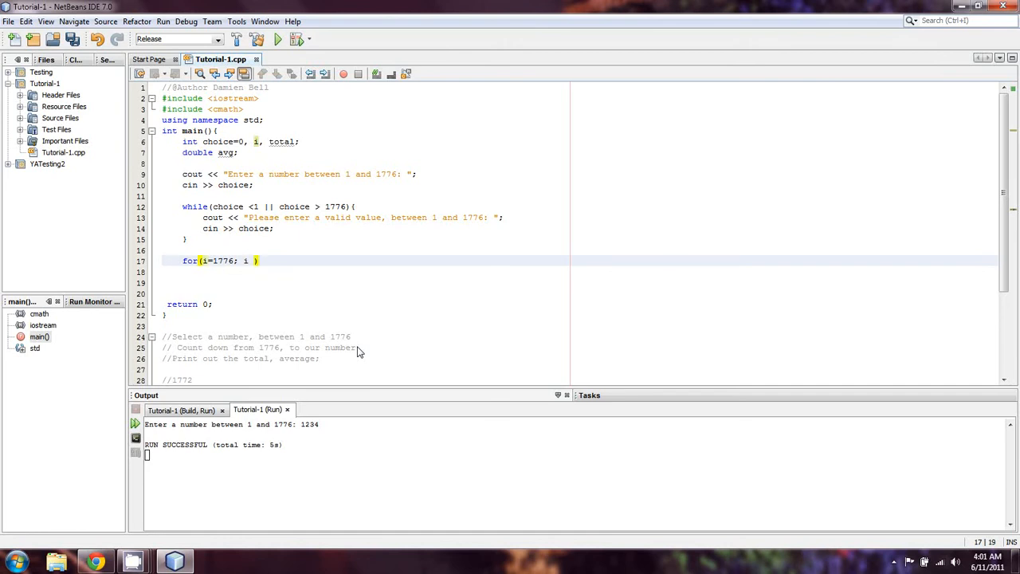
pyautogui.write('> choice')
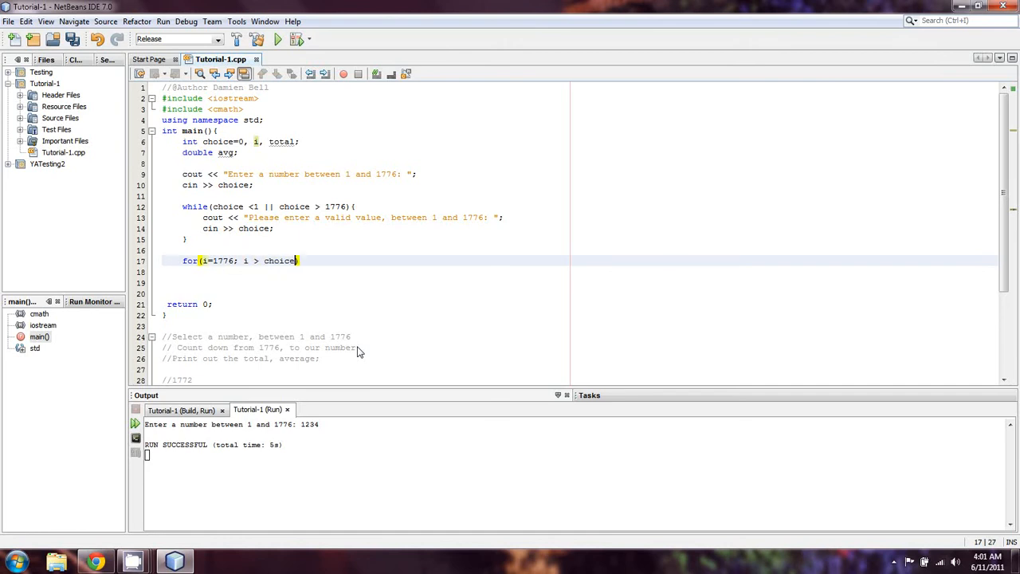
pyautogui.write('; i--)')
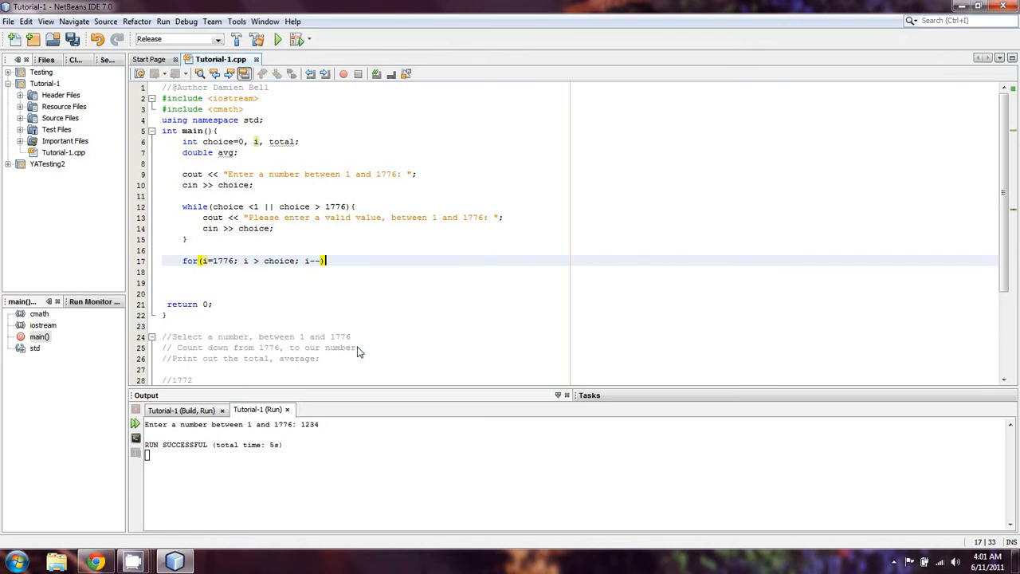
pyautogui.write('{')
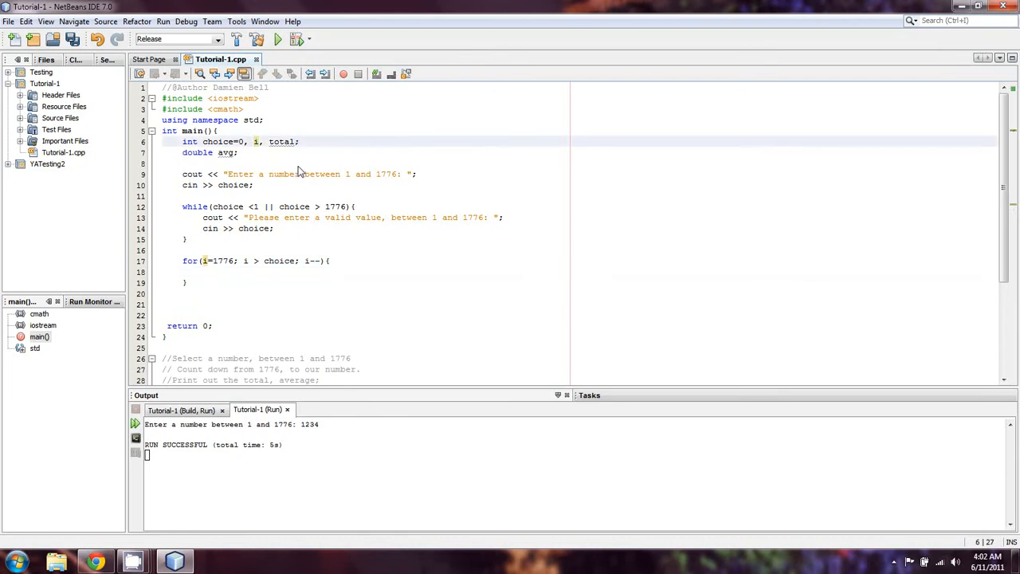
# Initialise total to 0 and include iomanip at the top of the file.
pyautogui.write('=0')
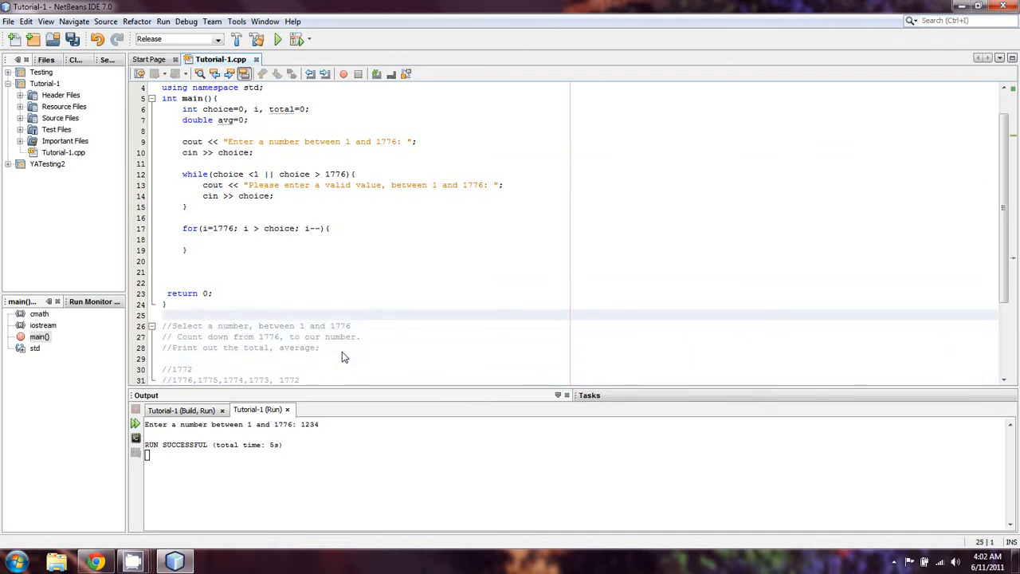
pyautogui.scroll(3)
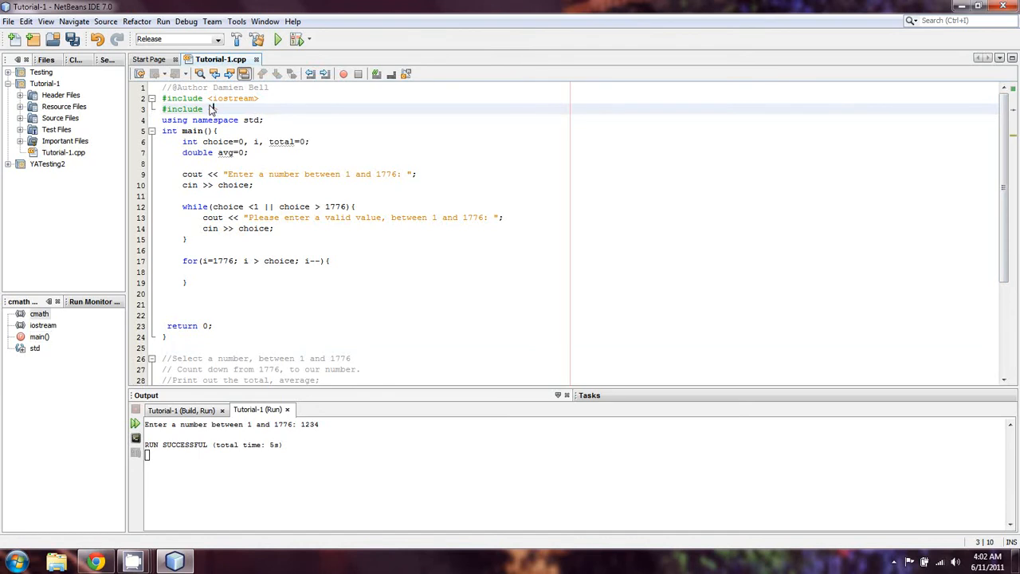
pyautogui.write('iomanip>')
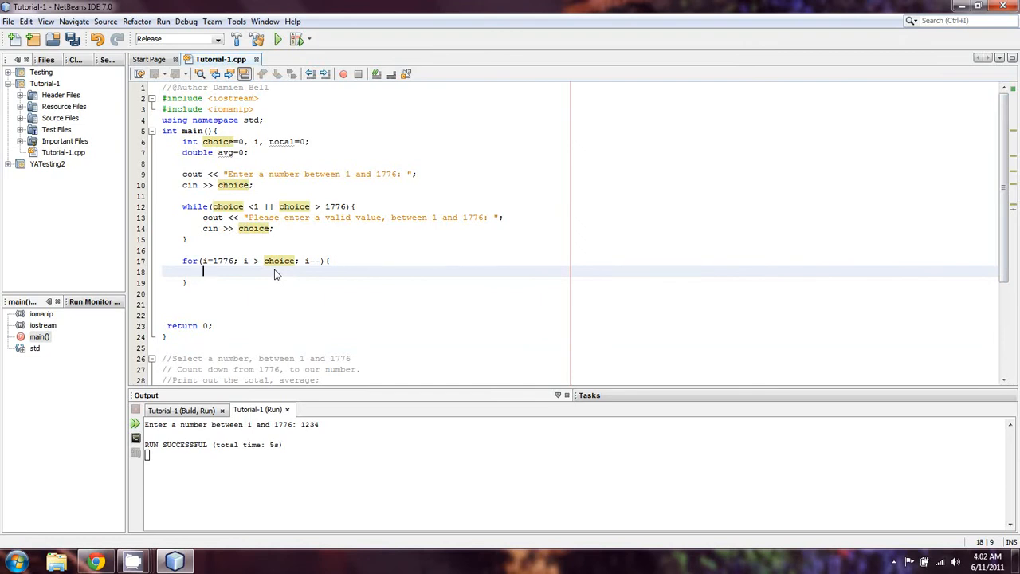
# Inside the for loop print i with setw, then start a total = line above it.
pyautogui.write('cout <<')
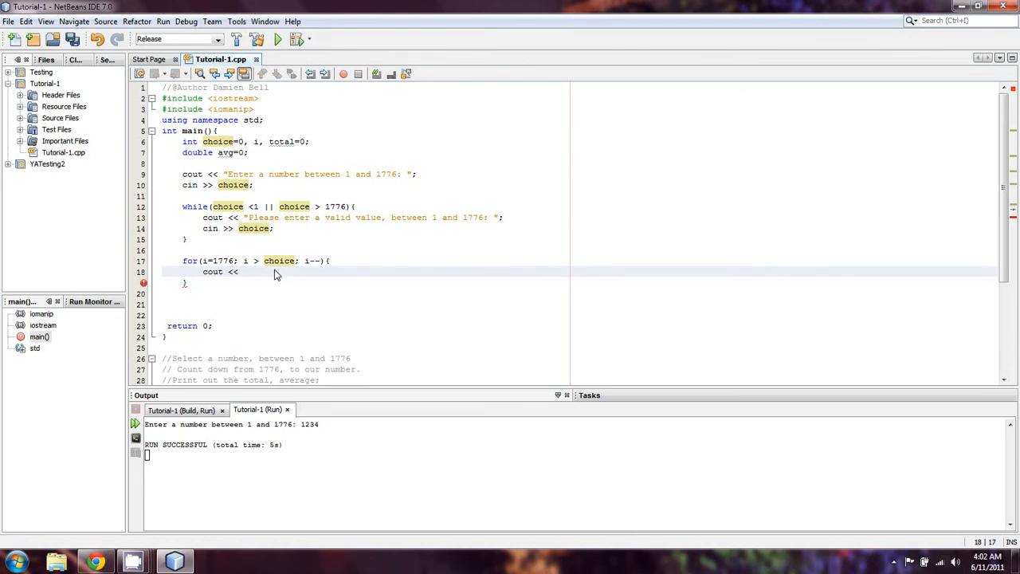
pyautogui.write('i')
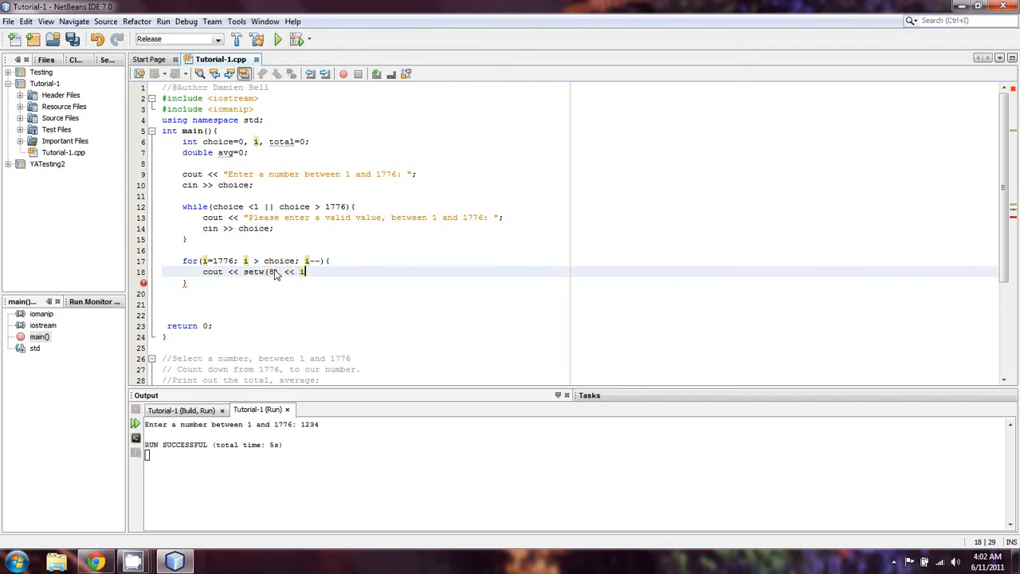
pyautogui.write(';')
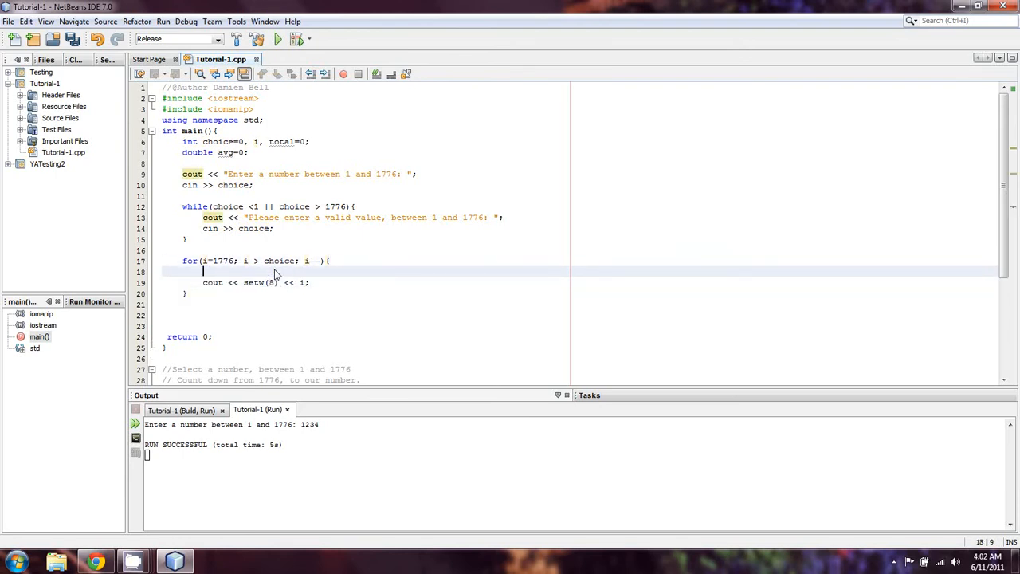
pyautogui.write('total =')
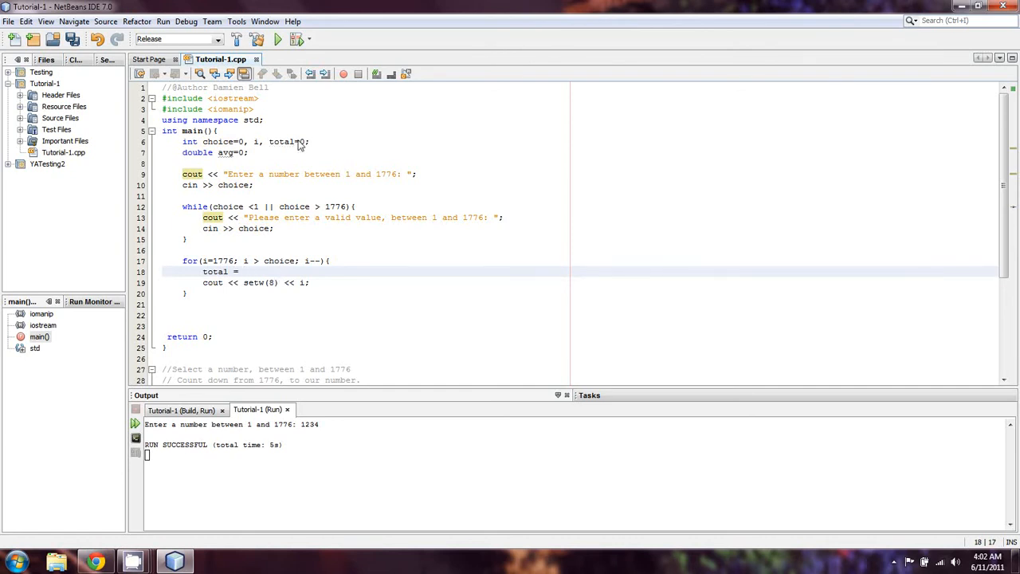
# Declare counter j=0 with the ints and remove the trial j = 1776 - choice line.
pyautogui.click(309, 140)
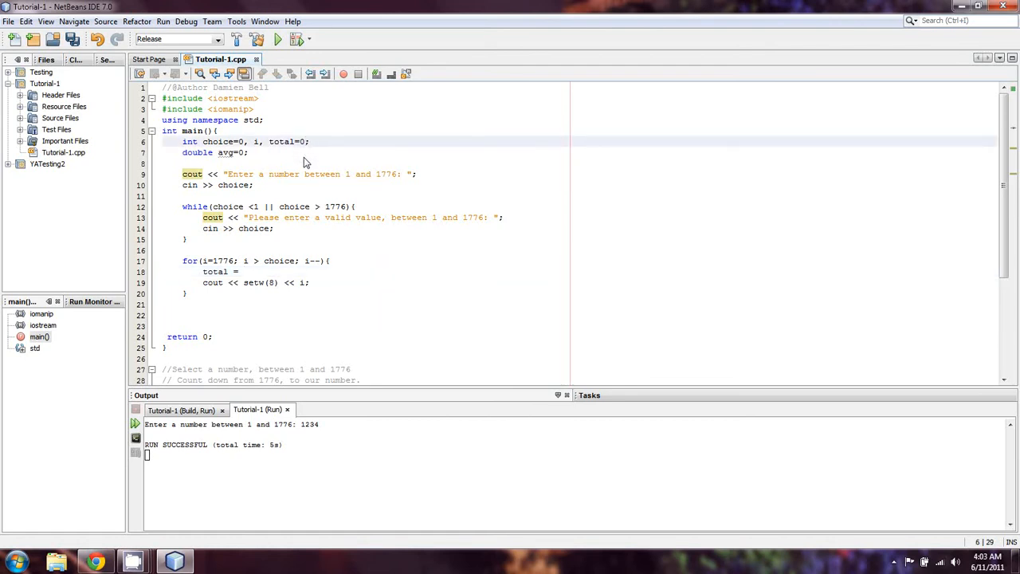
pyautogui.write(',')
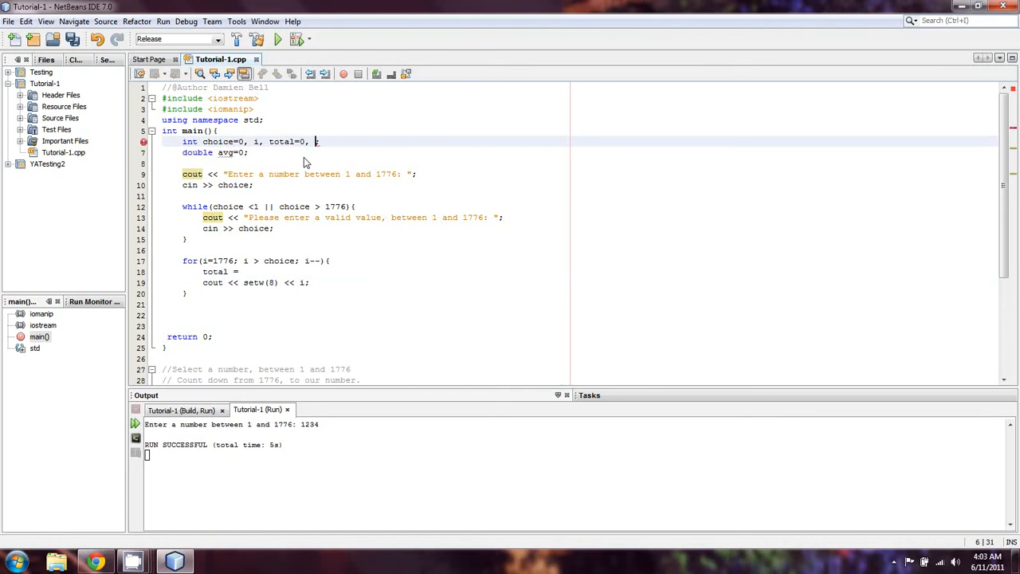
pyautogui.write('j=0;')
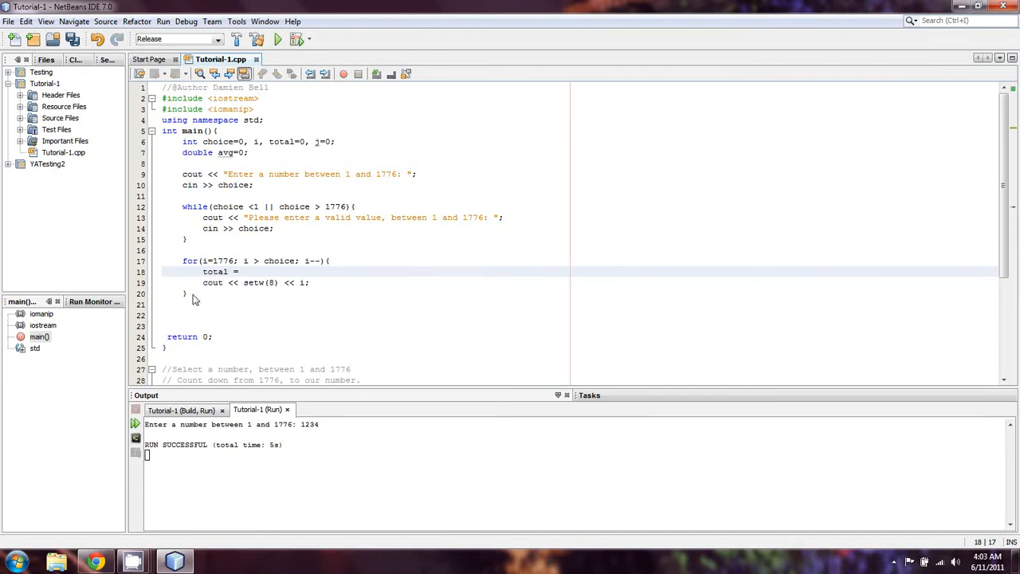
pyautogui.moveTo(226, 285)
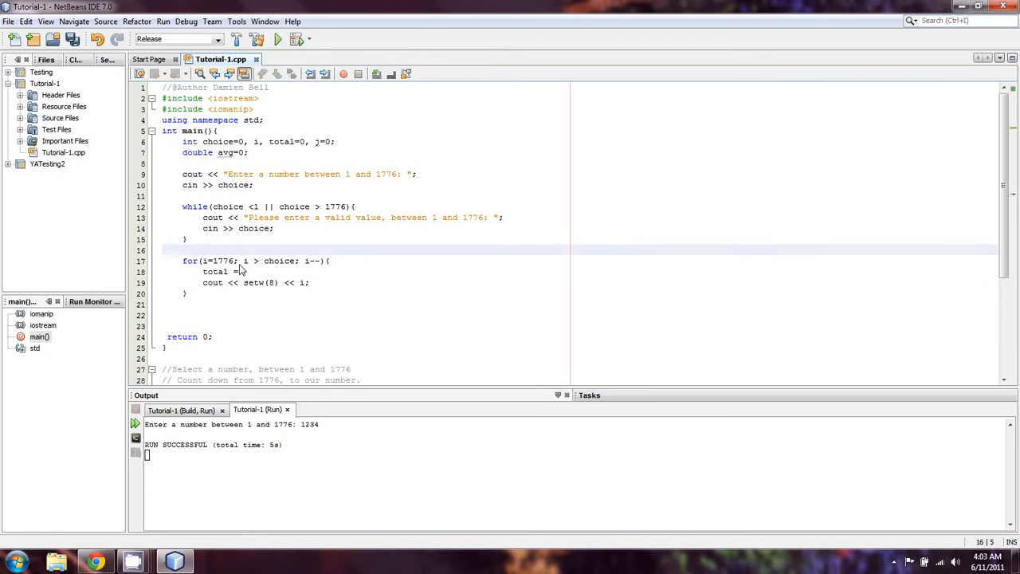
pyautogui.write('j= choice')
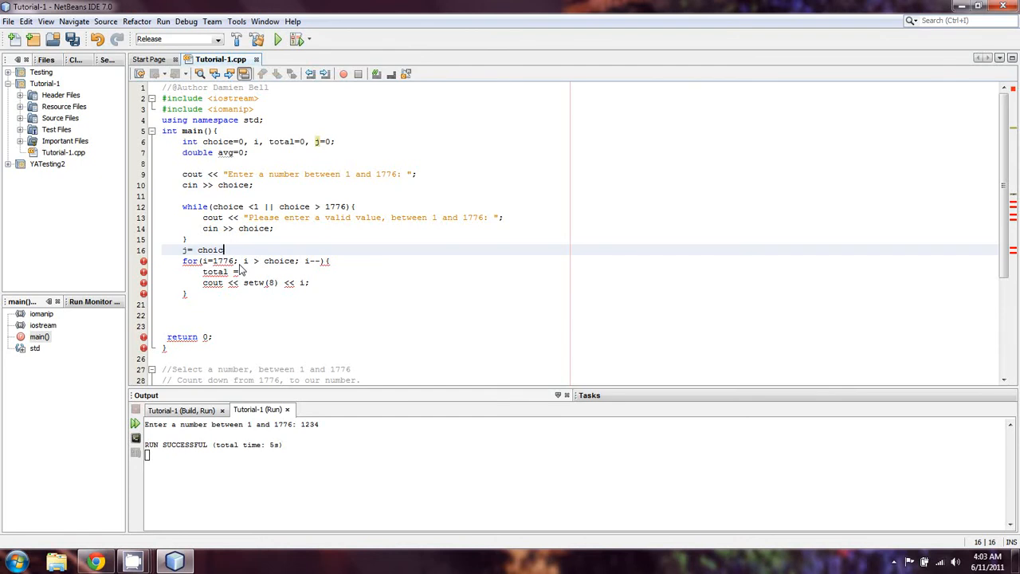
pyautogui.write('1776 -')
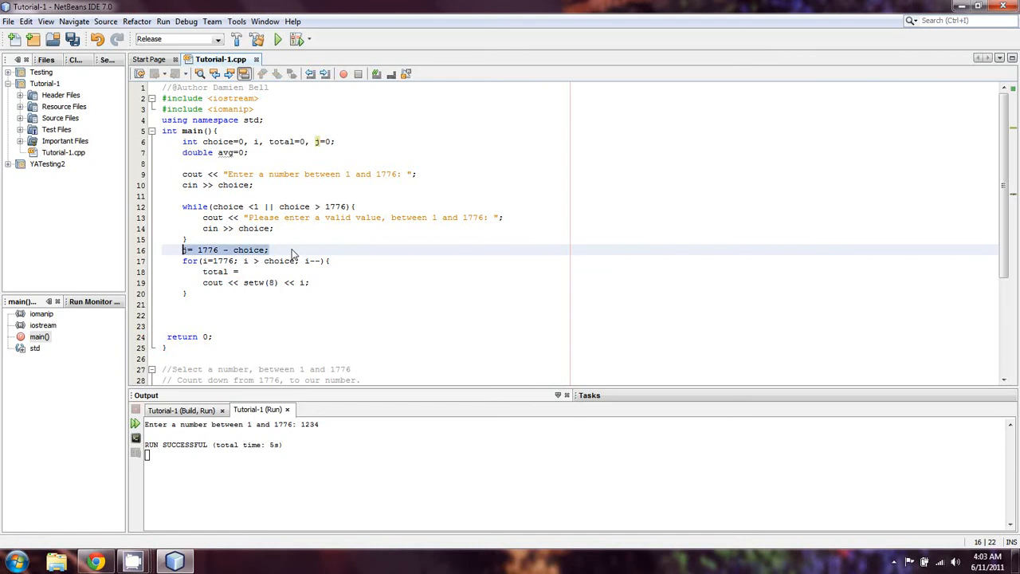
pyautogui.press('Delete')
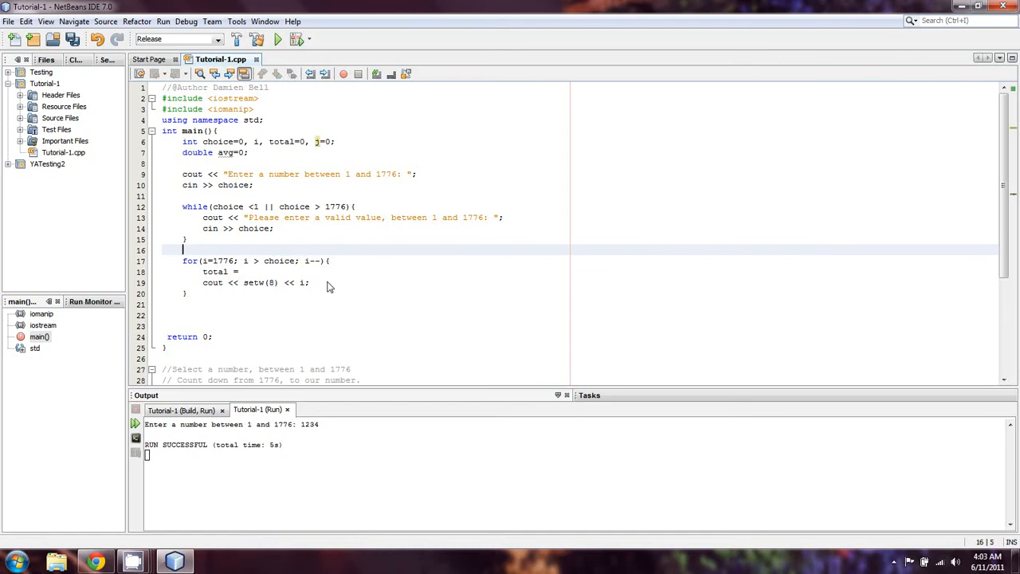
# In the loop add j++; and complete total += i;.
pyautogui.write('j++;')
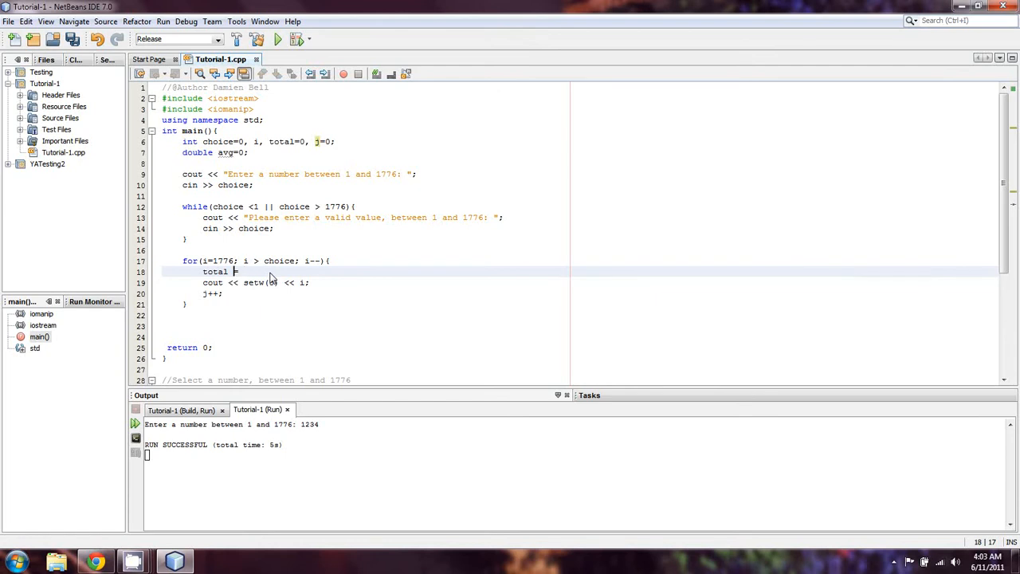
pyautogui.write('+=')
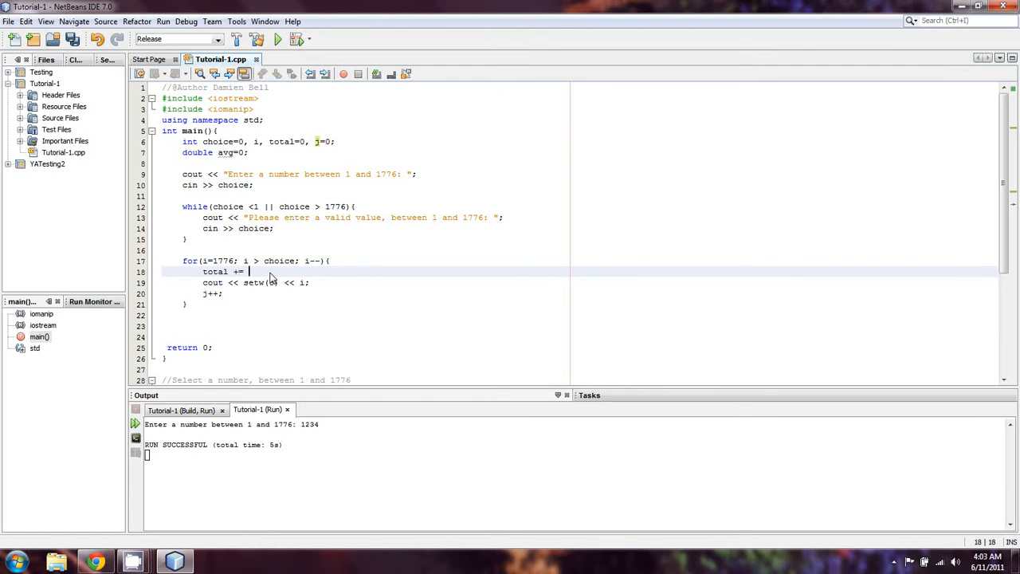
pyautogui.write('i')
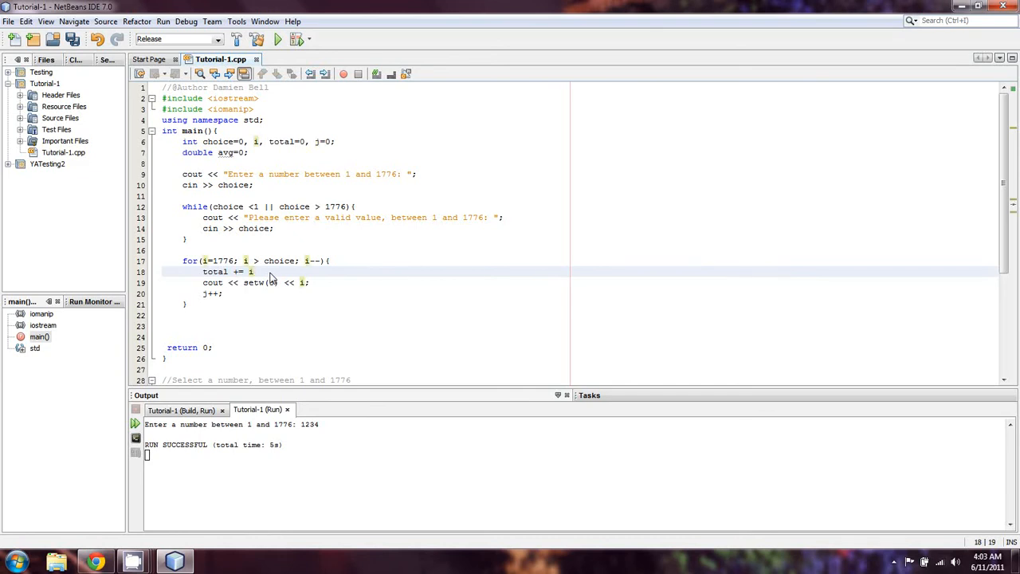
pyautogui.write(';')
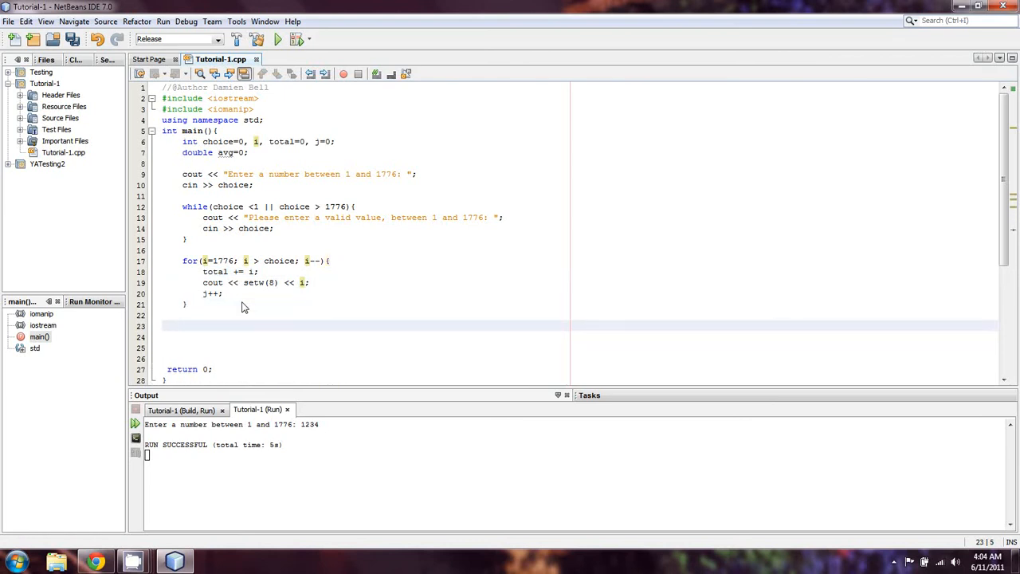
# After the loop, output two blank lines with cout <<endl <<endl;.
pyautogui.write('cout <<')
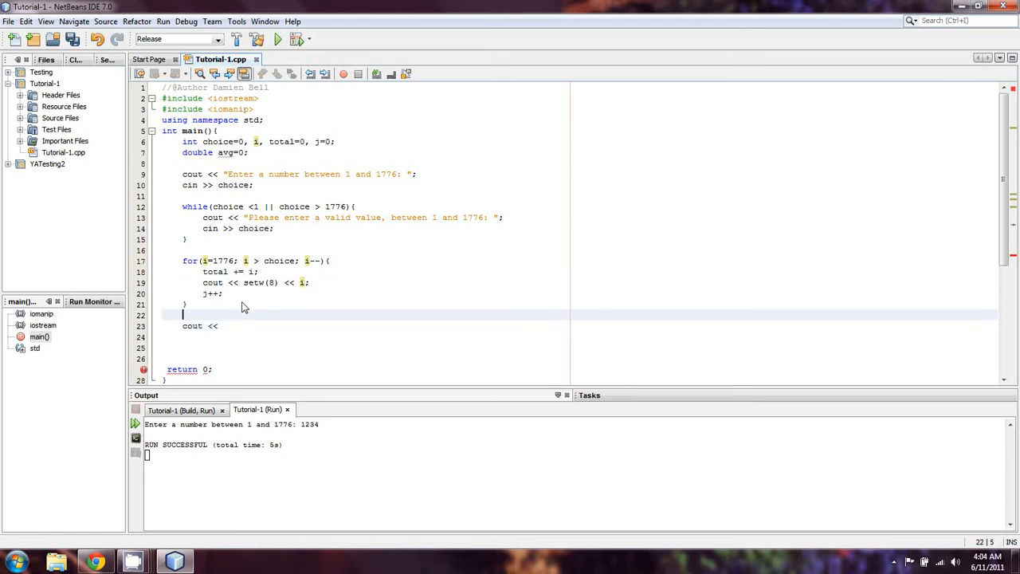
pyautogui.write('cout <')
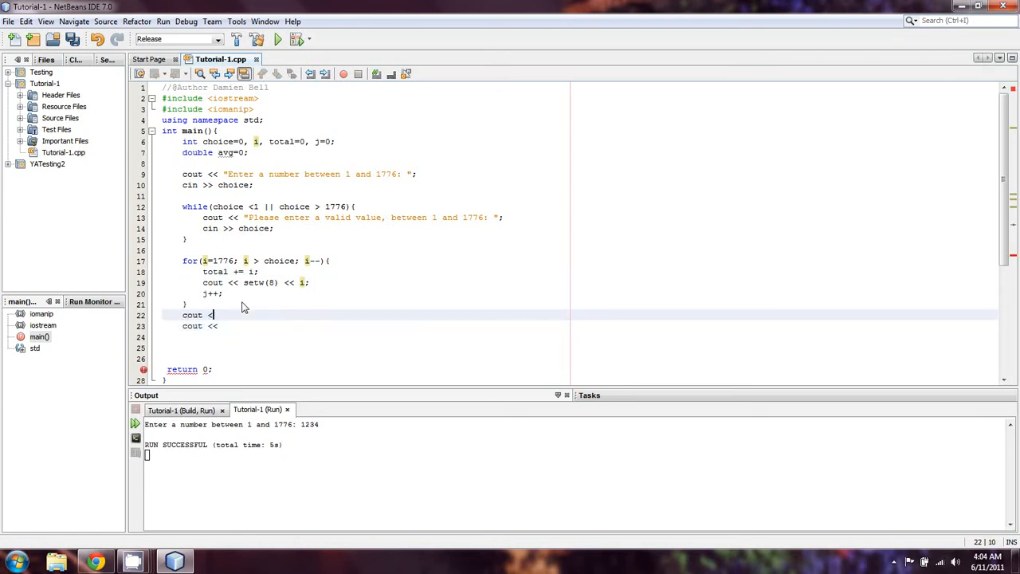
pyautogui.write('<endl;')
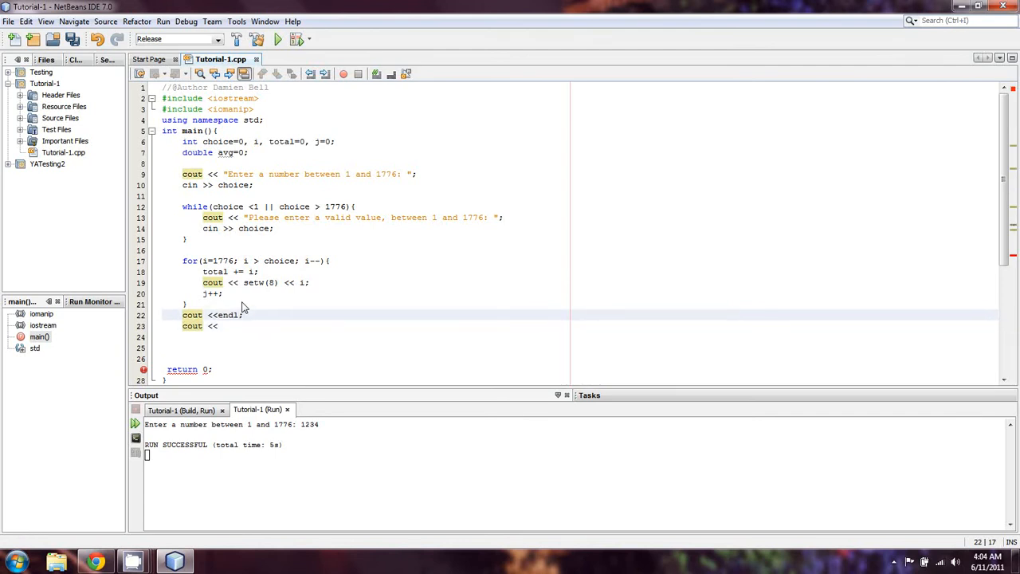
pyautogui.write('<<endl;')
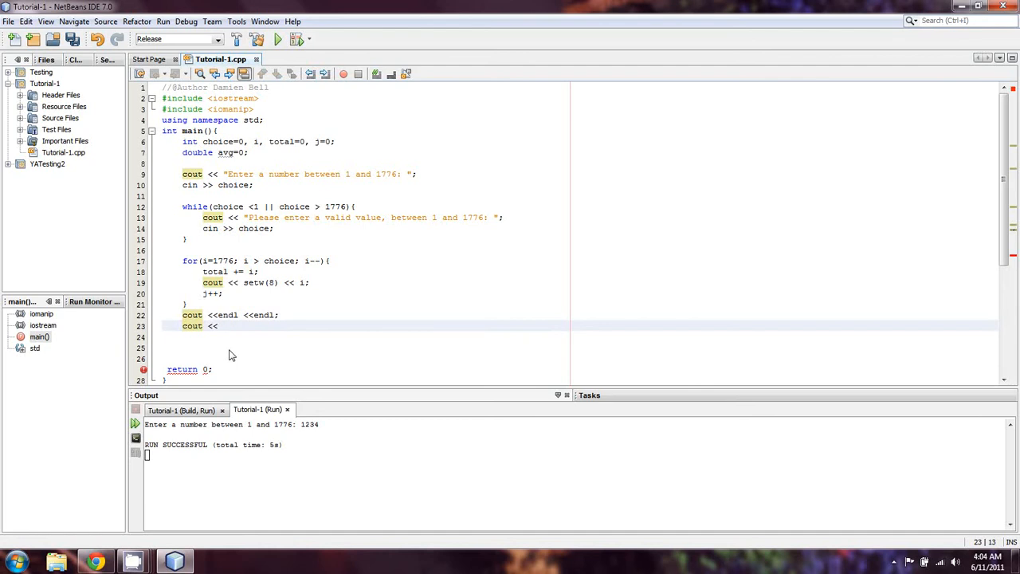
# Print "Numbers output: " followed by the count j and a line break.
pyautogui.write('""')
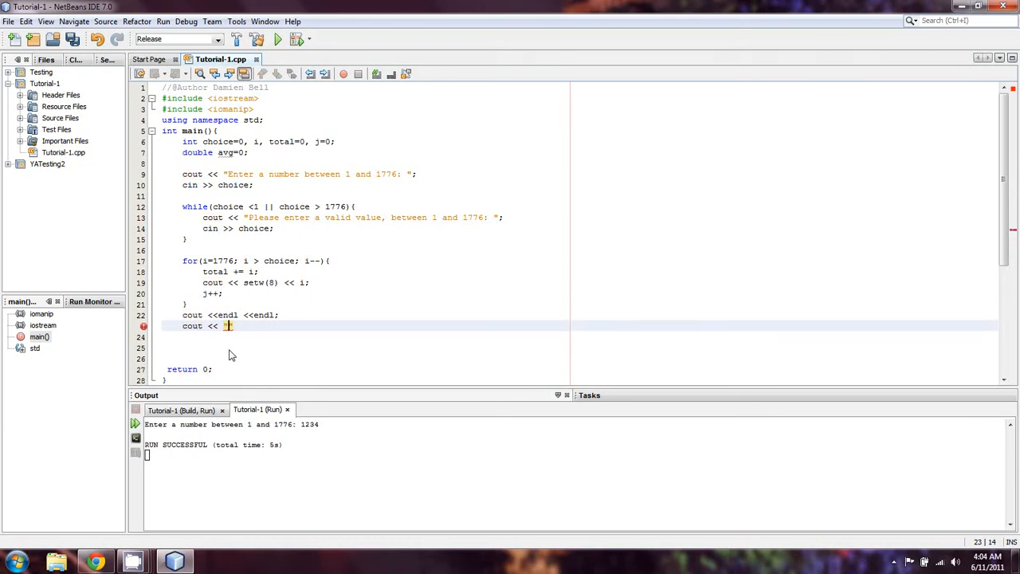
pyautogui.write('"Numbers output:')
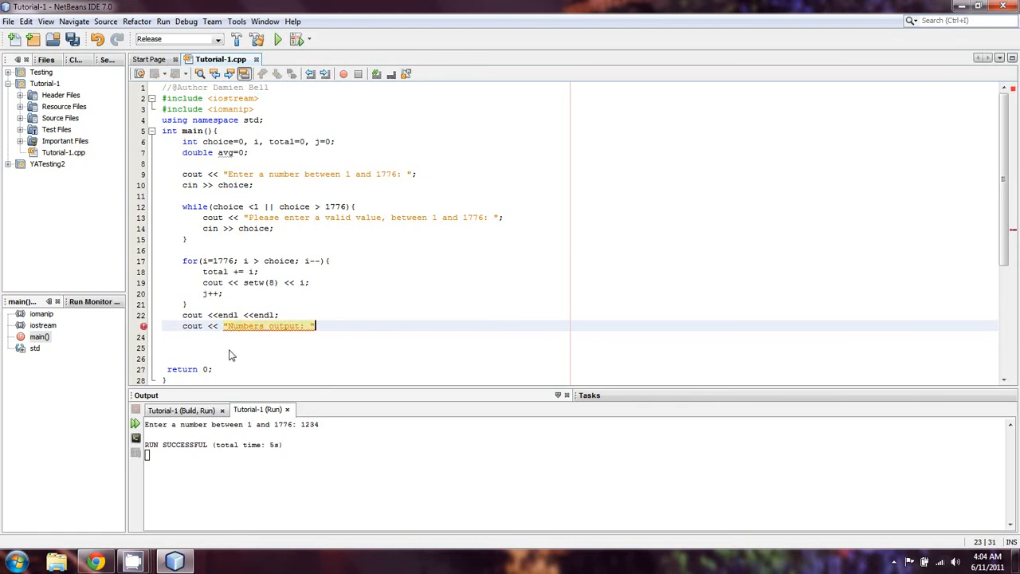
pyautogui.write('<< j <<')
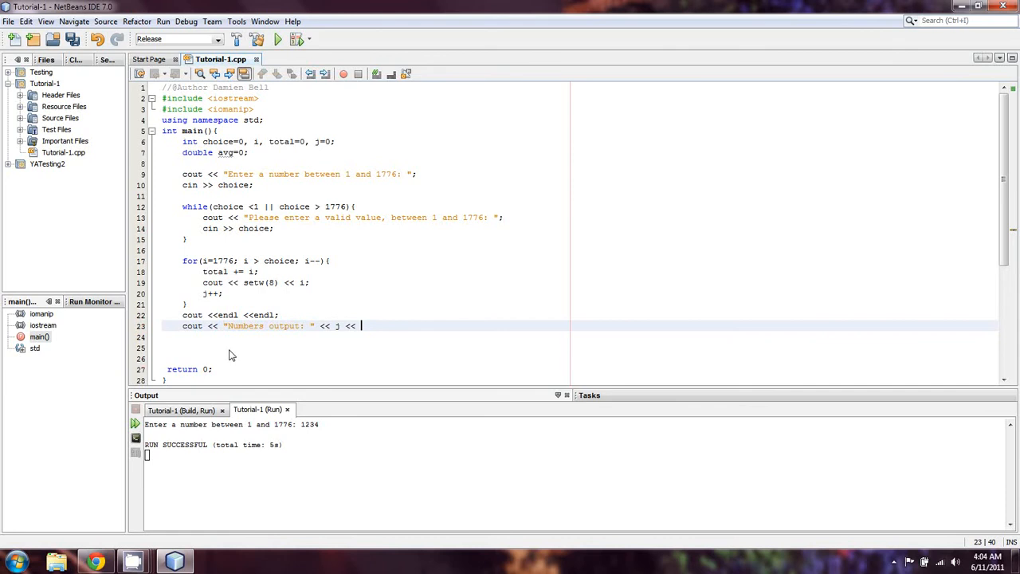
pyautogui.write('endl;')
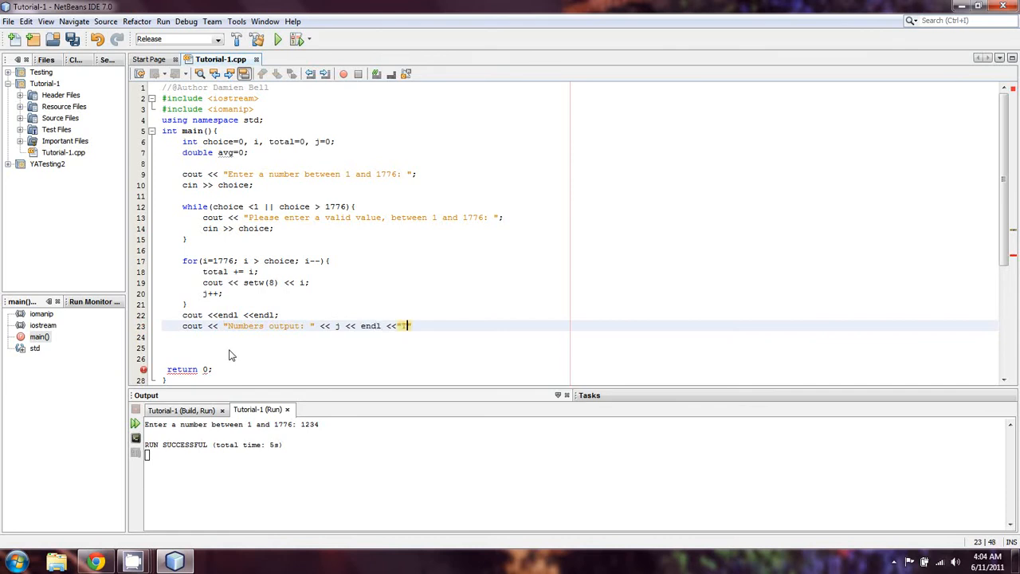
# Continue the line with "Total of numbers output: " <<total <<endl.
pyautogui.write('Total of nu')
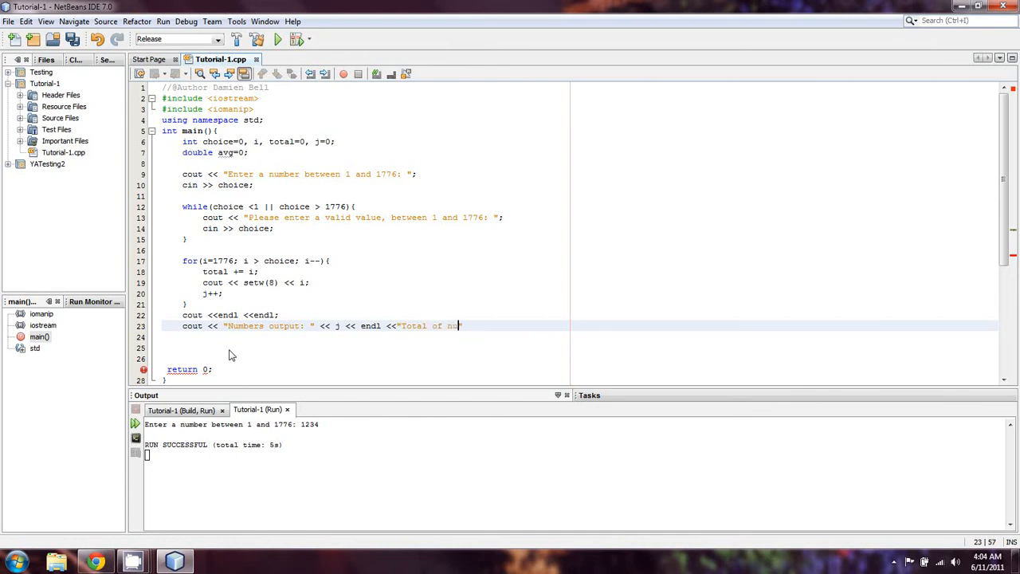
pyautogui.write('mbers output:')
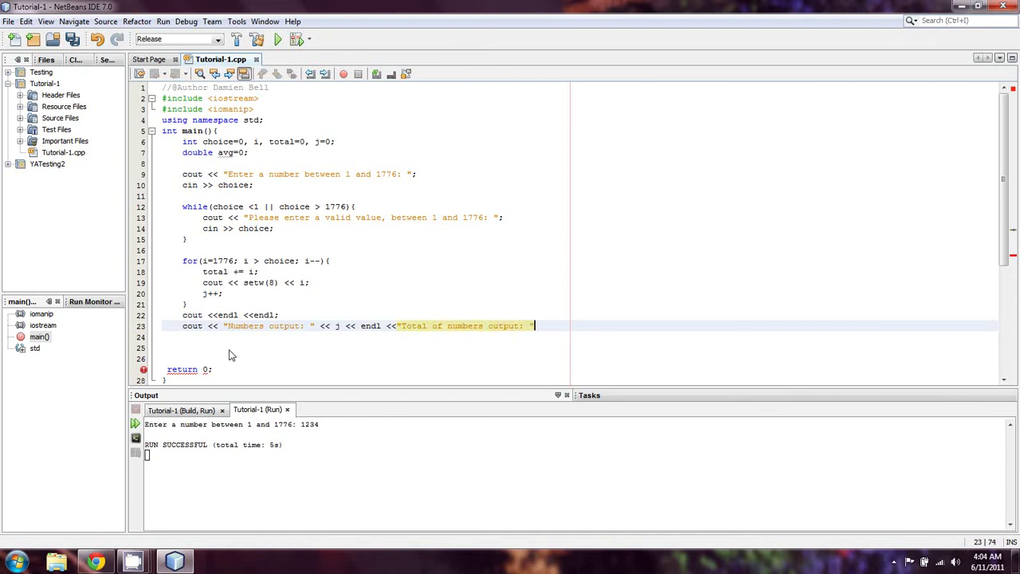
pyautogui.write('<<total')
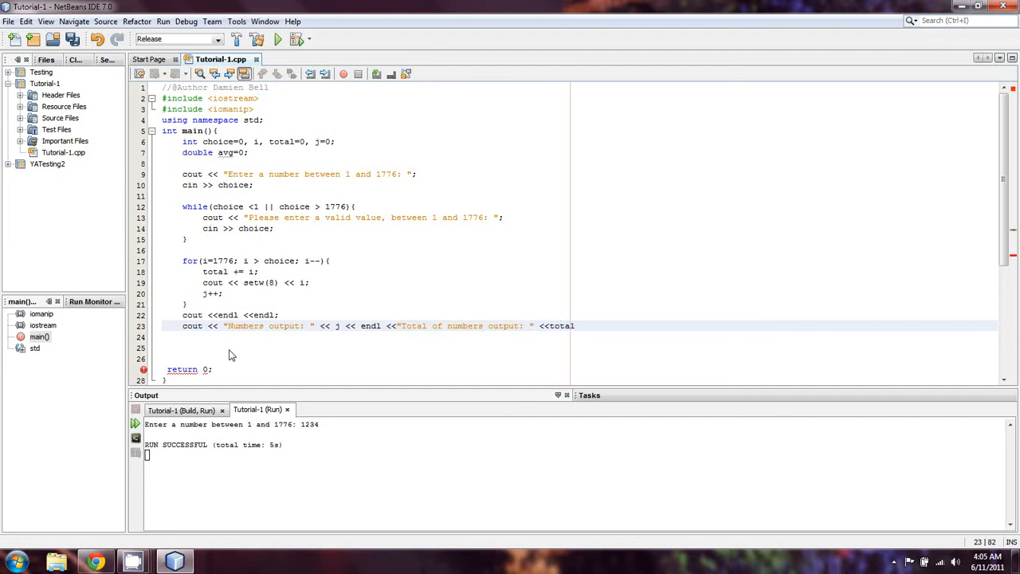
pyautogui.write('<<endl;')
pyautogui.click(577, 336)
pyautogui.write('cout <<')
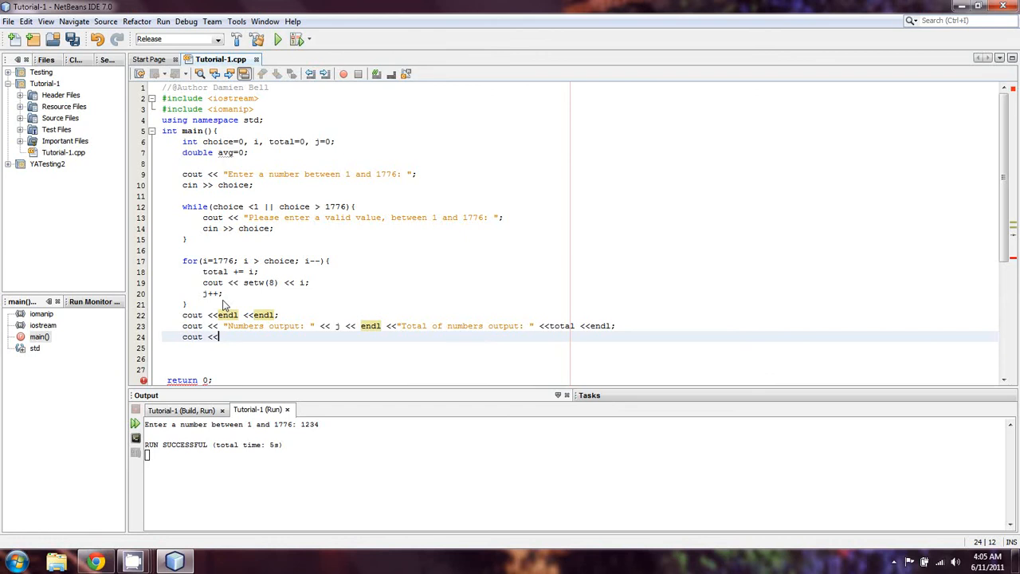
# Start the "Average of numbers output: " line, then drop the inline total calculation.
pyautogui.write('""')
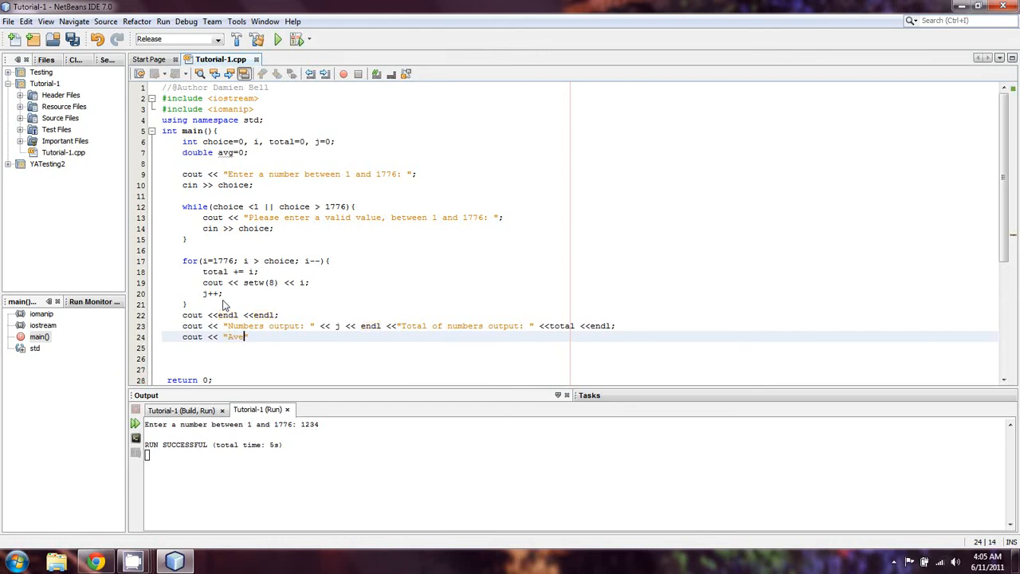
pyautogui.write('rage of numbers output:')
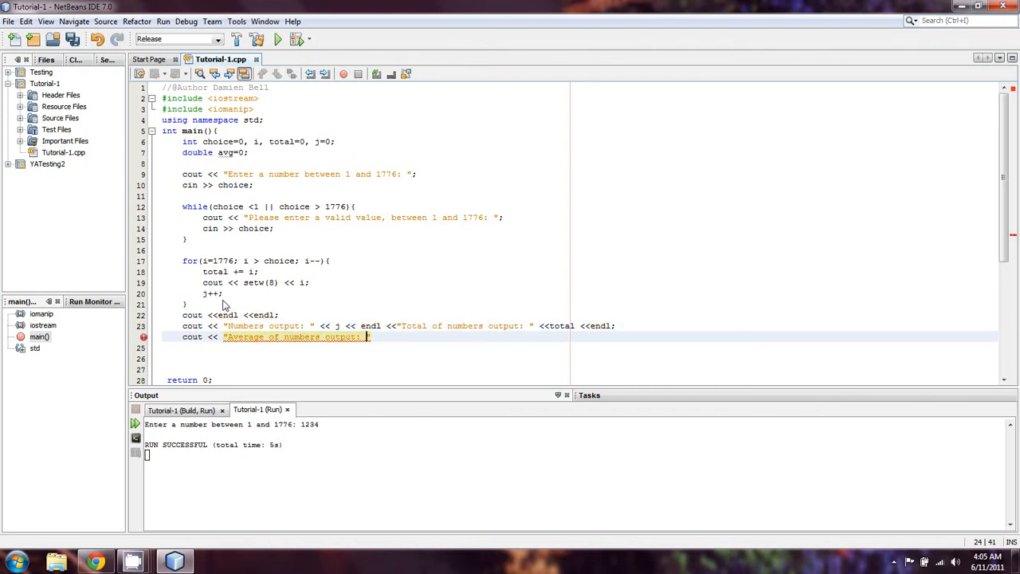
pyautogui.write('<<')
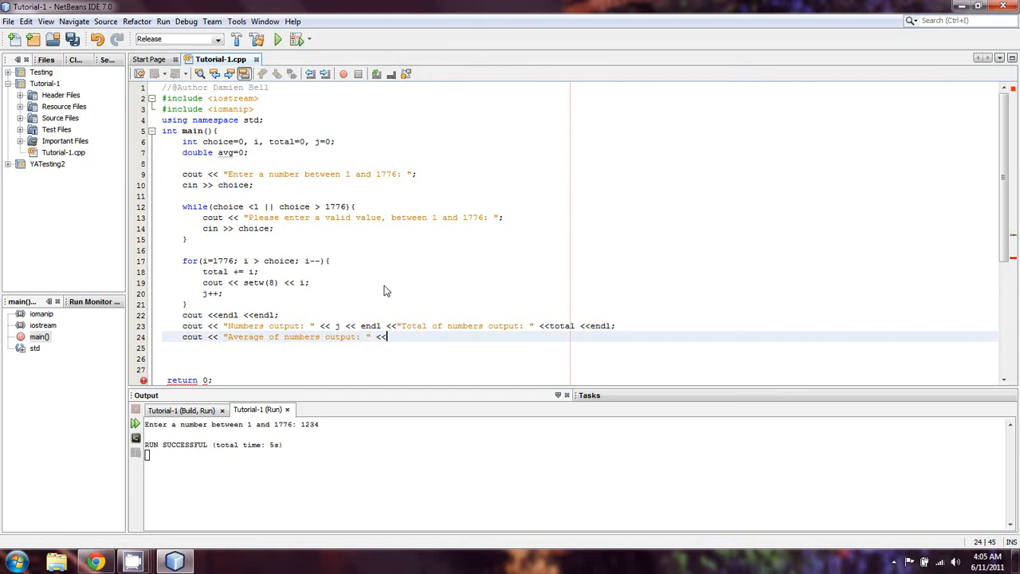
pyautogui.write('total/j')
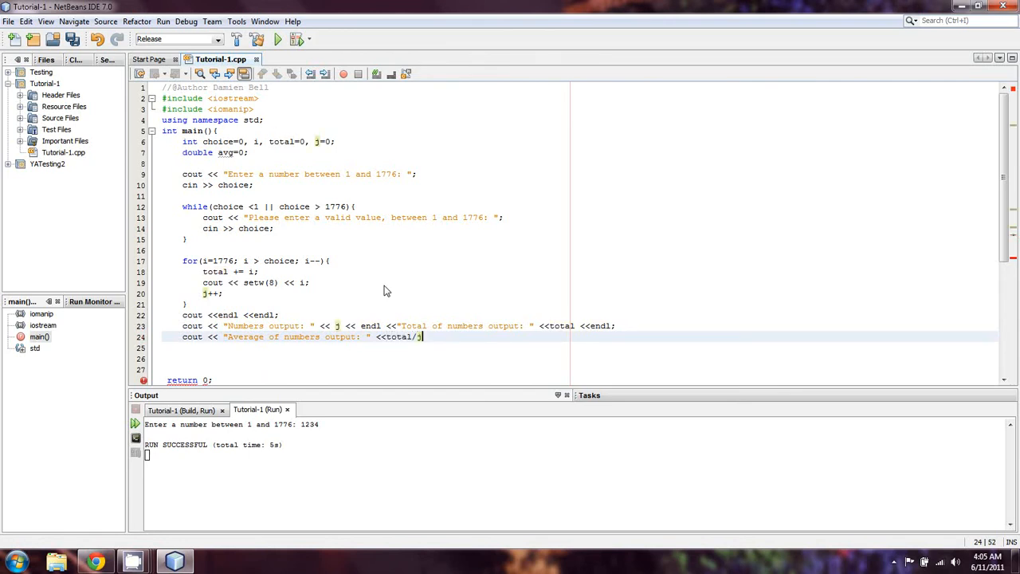
pyautogui.press('BackSpace')
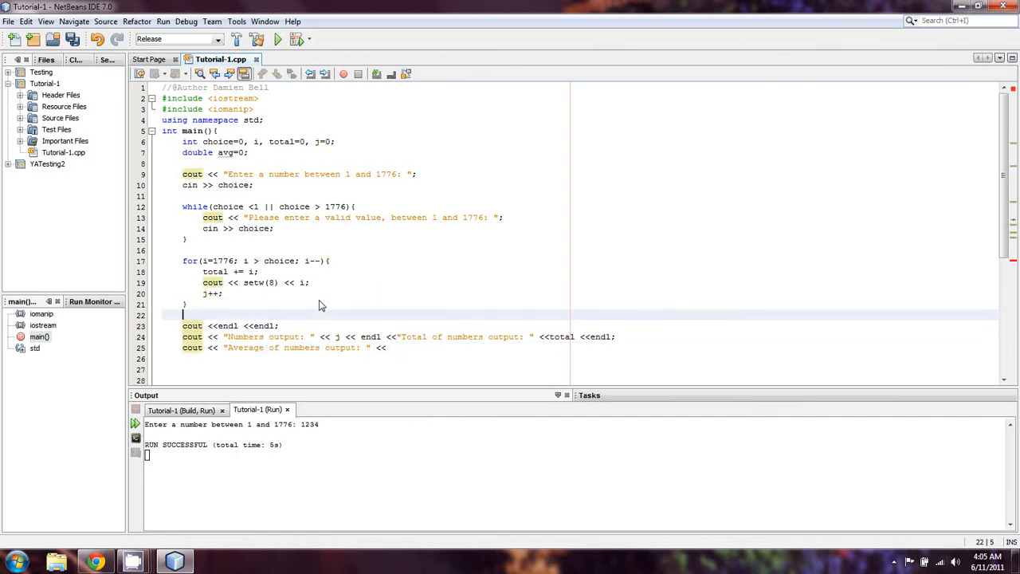
# Compute avg = total /double(j); after the loop and print avg with endl.
pyautogui.write('avg = total /double(j')
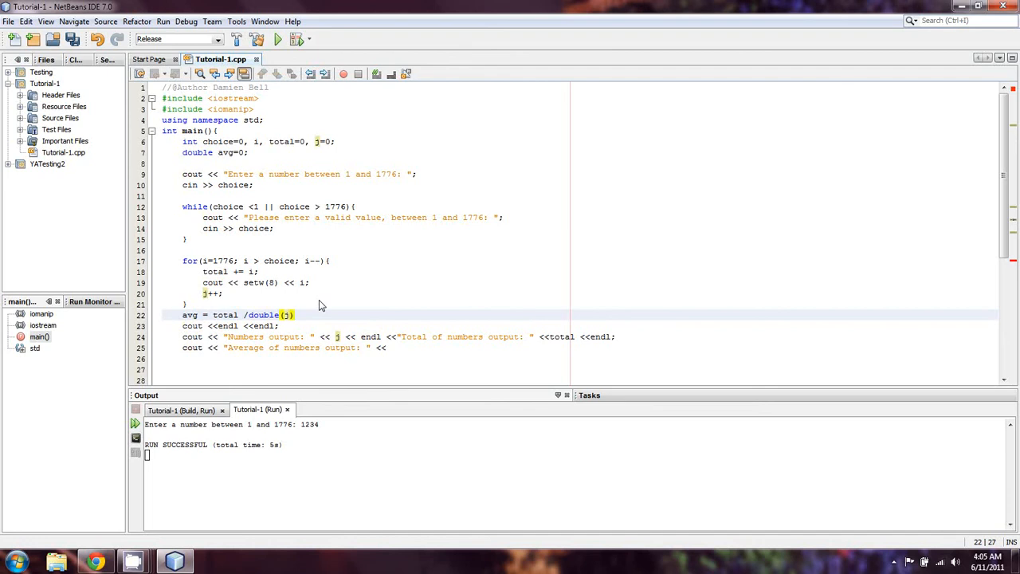
pyautogui.write(';')
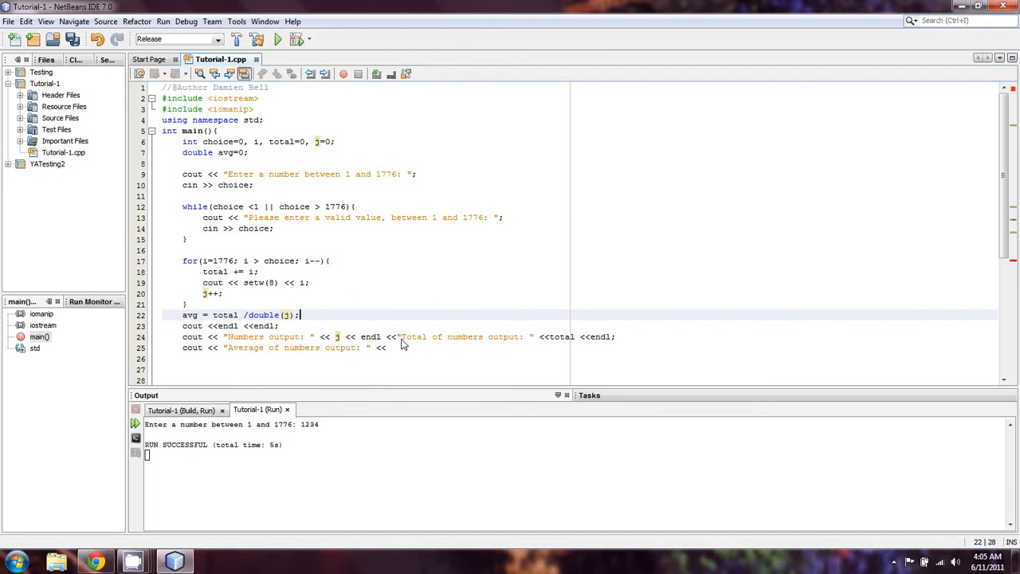
pyautogui.write('a')
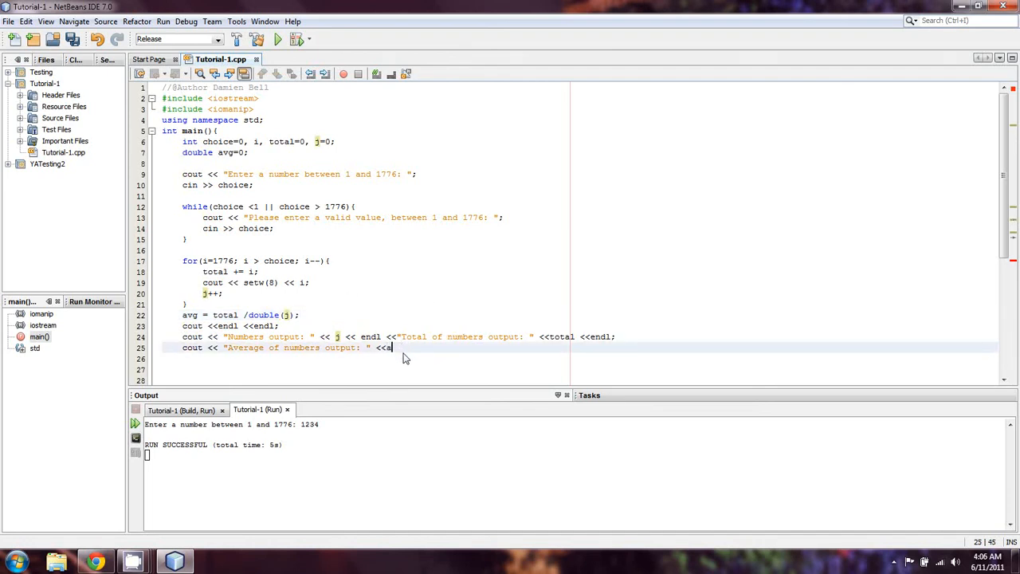
pyautogui.write('vg;')
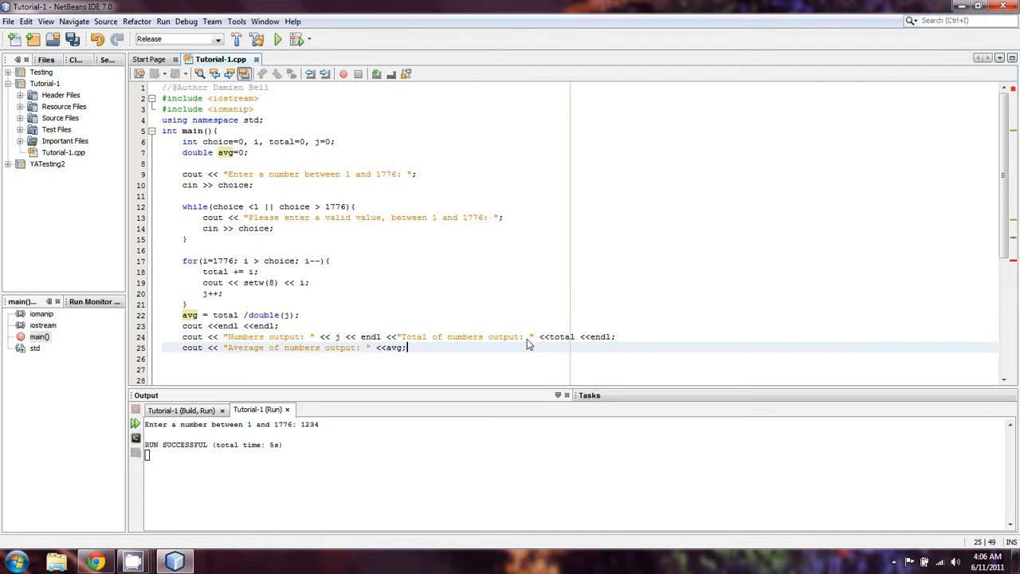
pyautogui.moveTo(520, 348)
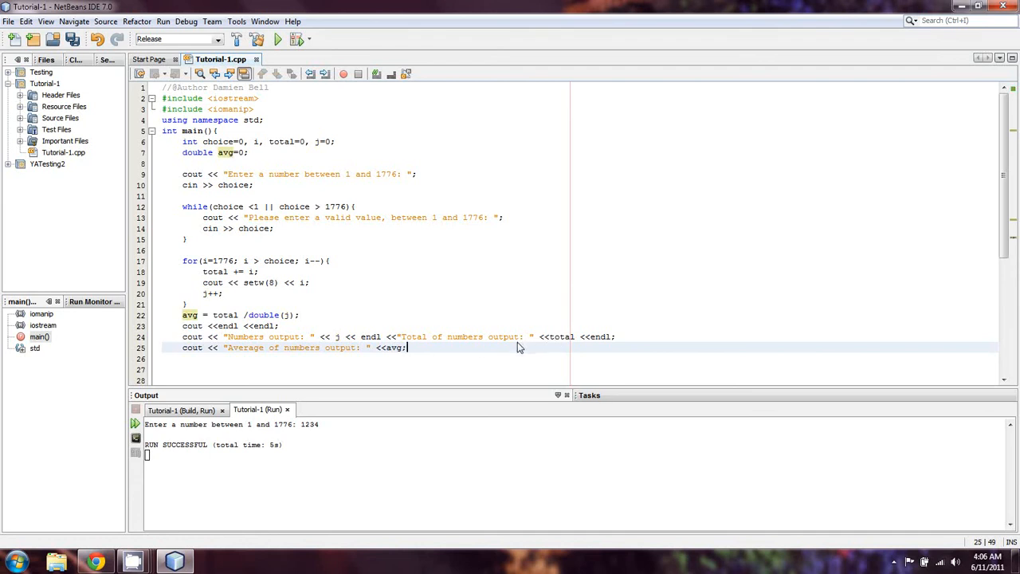
pyautogui.write('<<endl;')
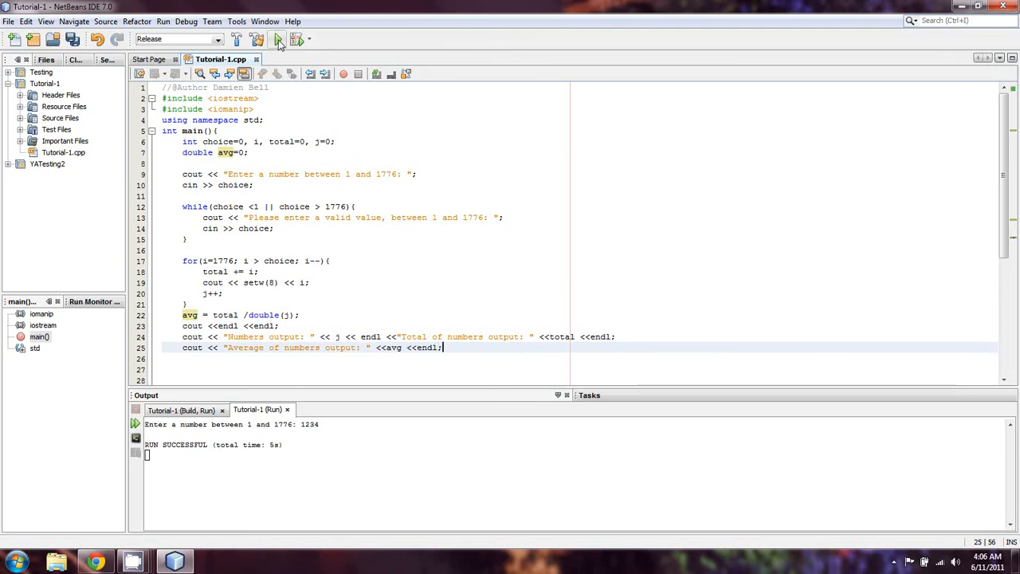
# Run the program with an entered number and inspect the printed count, total and average.
pyautogui.click(277, 40)
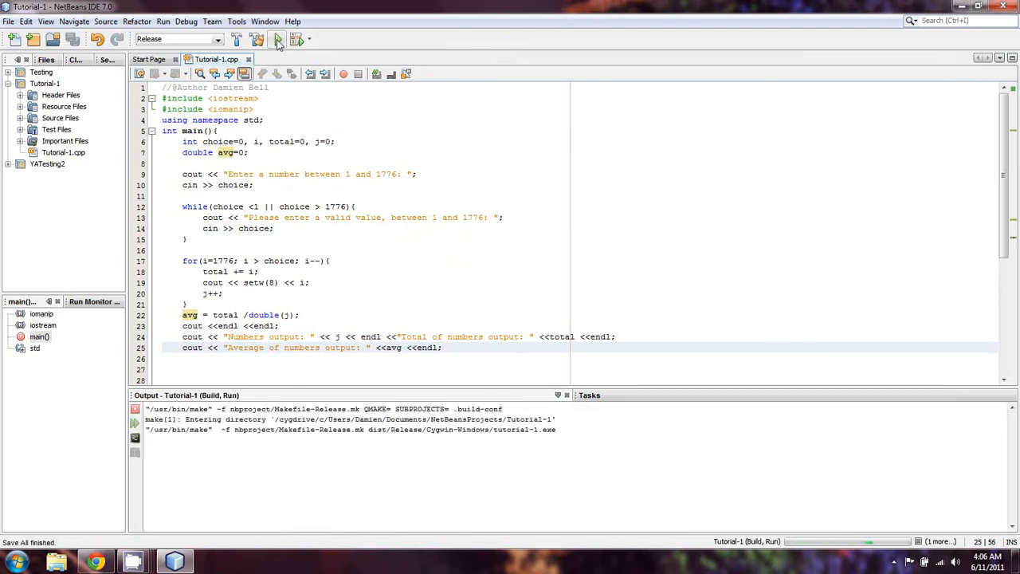
pyautogui.click(277, 40)
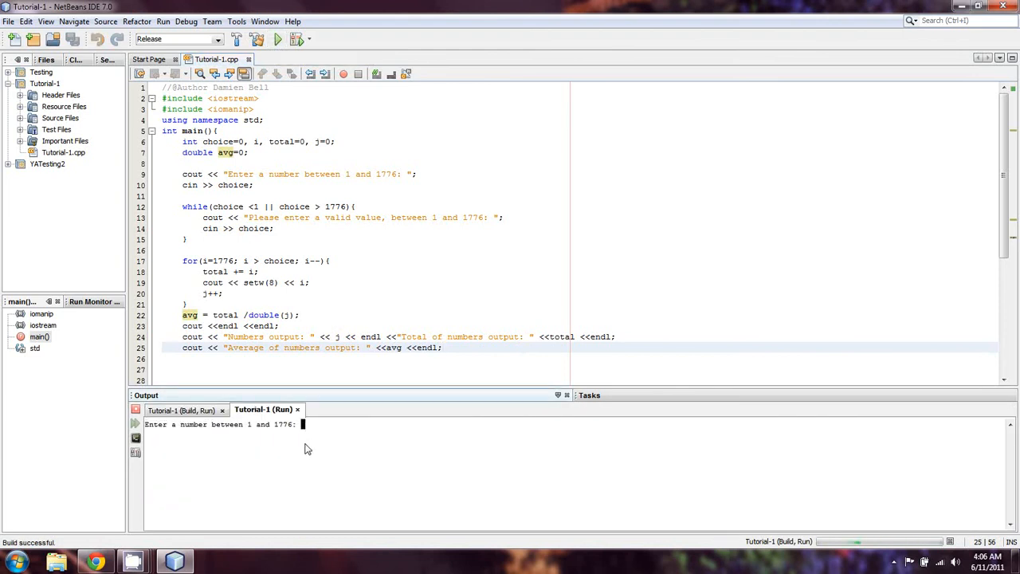
pyautogui.write('1500')
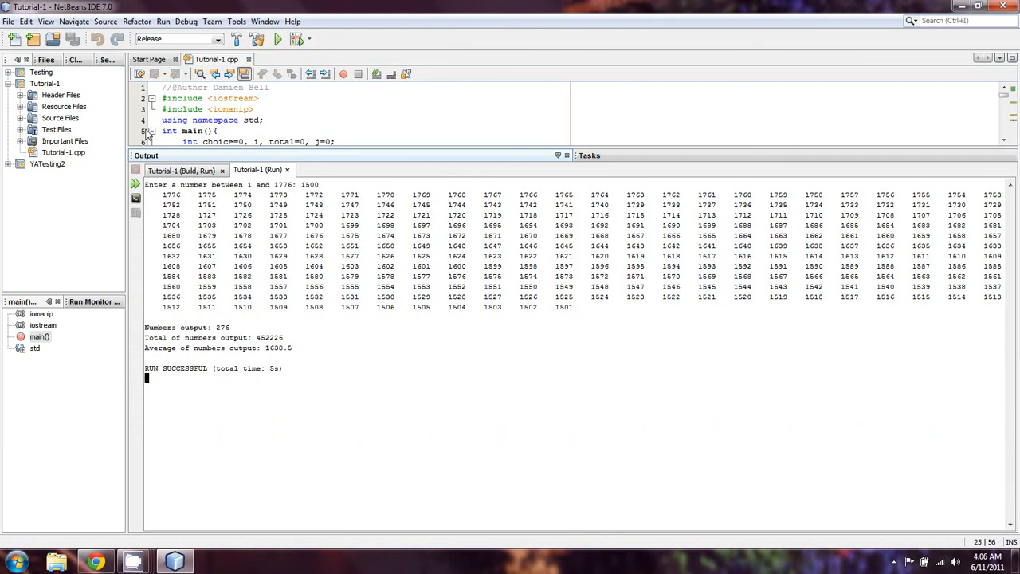
pyautogui.moveTo(182, 217)
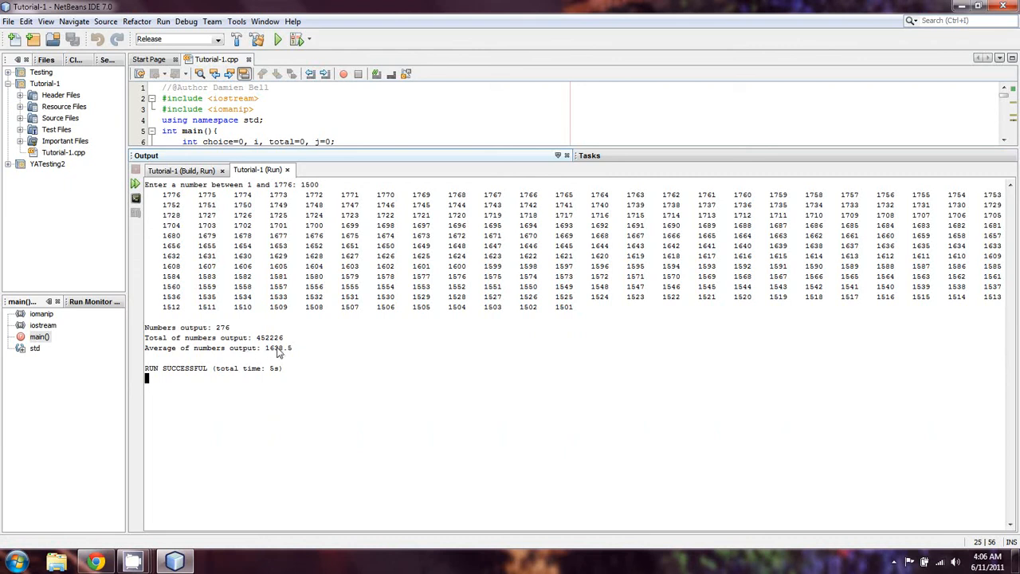
pyautogui.moveTo(256, 343)
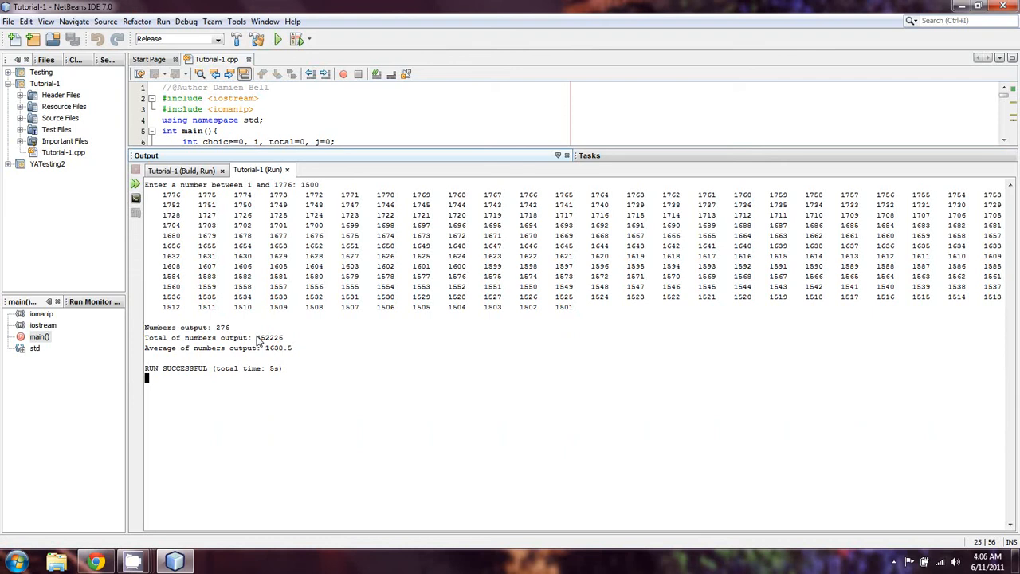
pyautogui.doubleClick(271, 338)
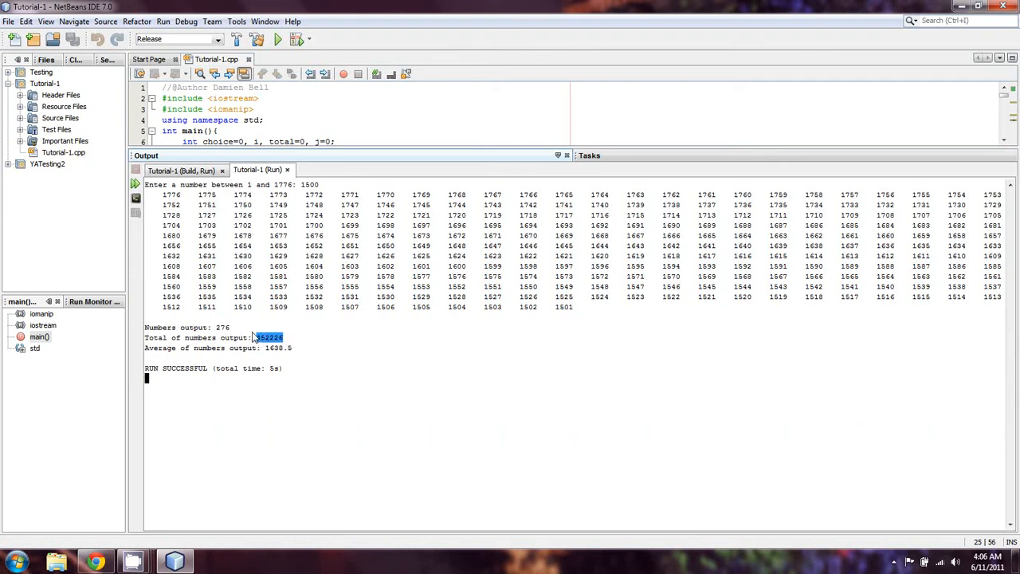
pyautogui.moveTo(427, 163)
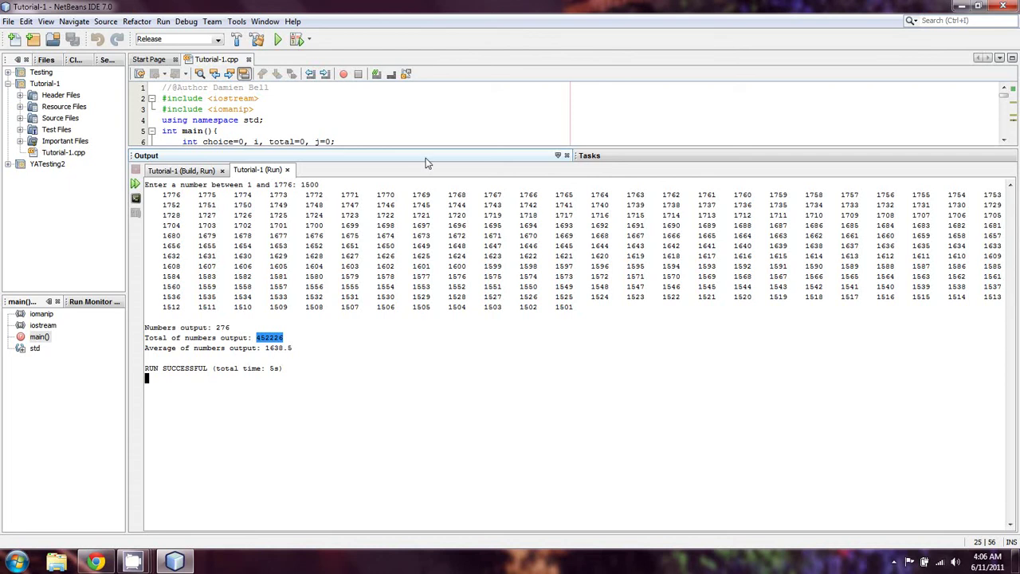
pyautogui.moveTo(433, 153)
pyautogui.write('total')
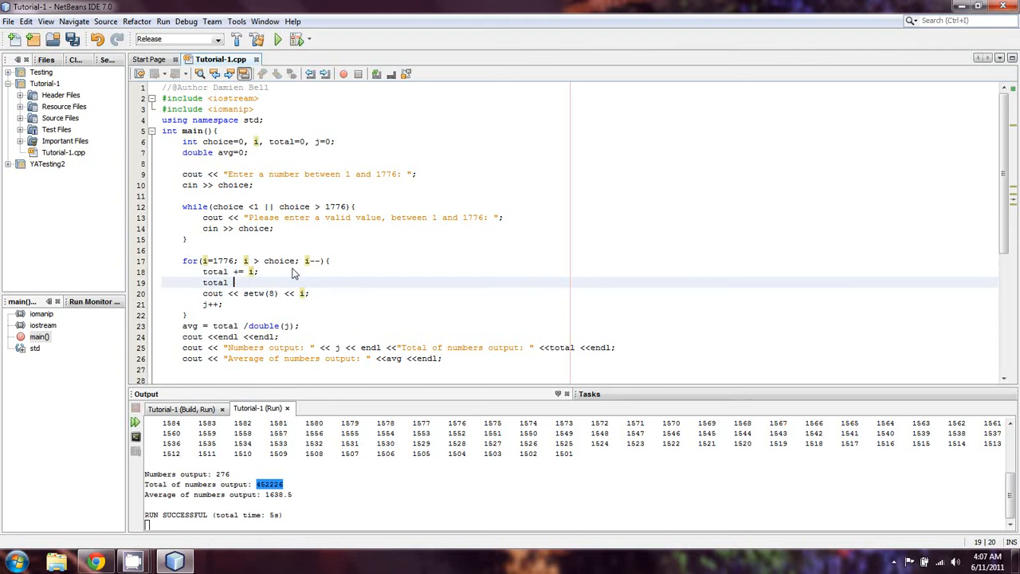
pyautogui.write('= toa')
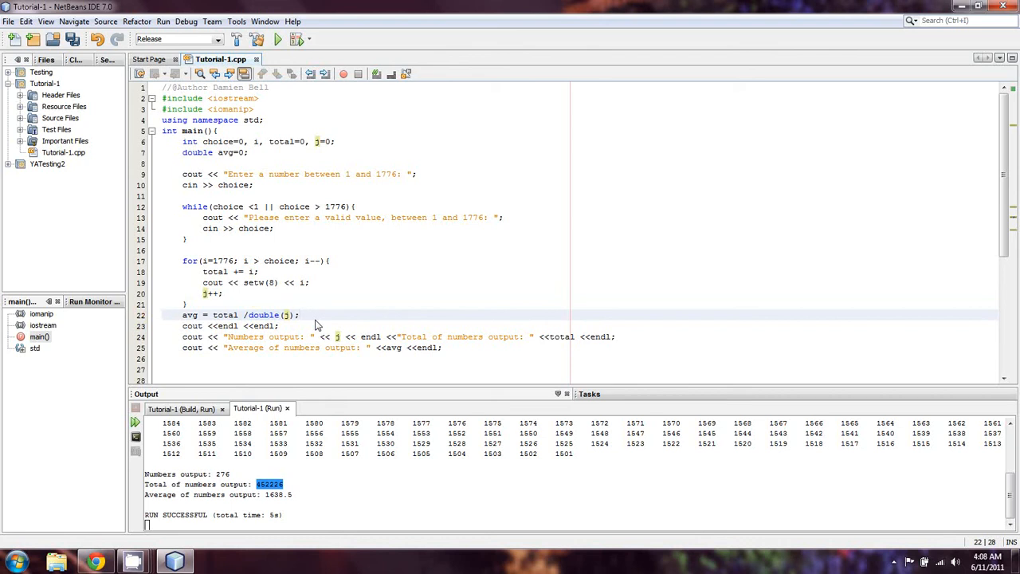
pyautogui.click(301, 315)
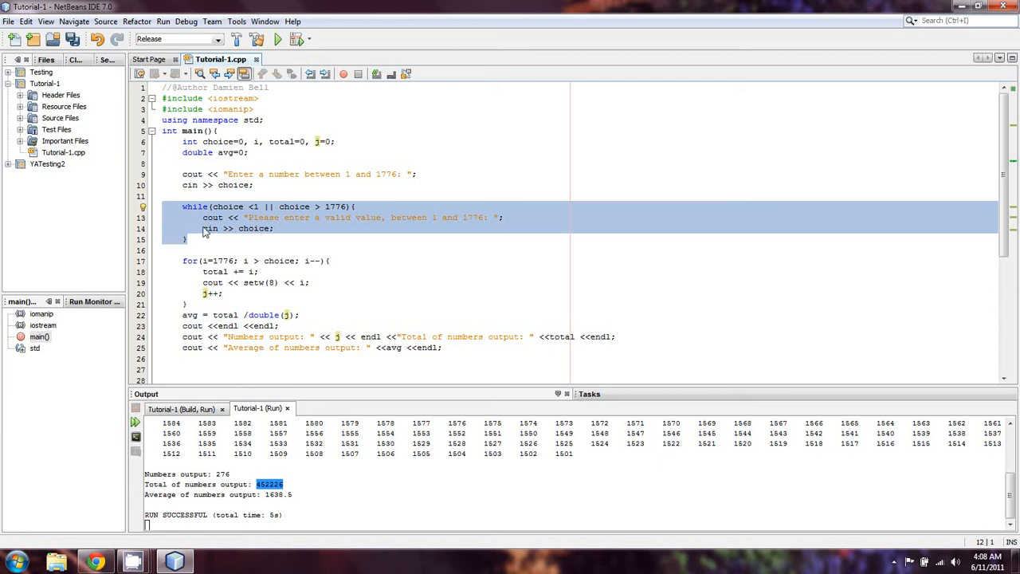
pyautogui.moveTo(236, 246)
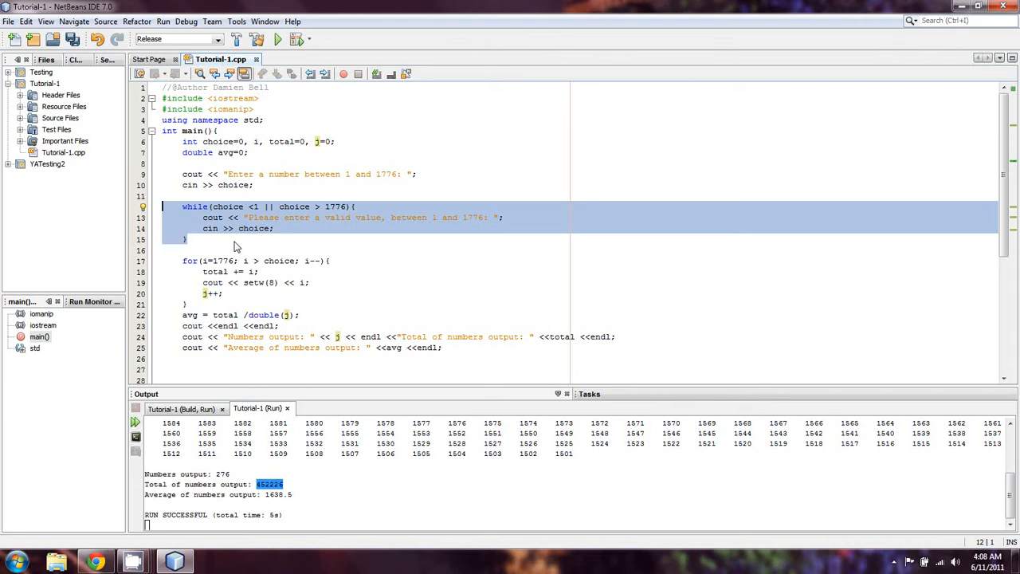
pyautogui.moveTo(360, 328)
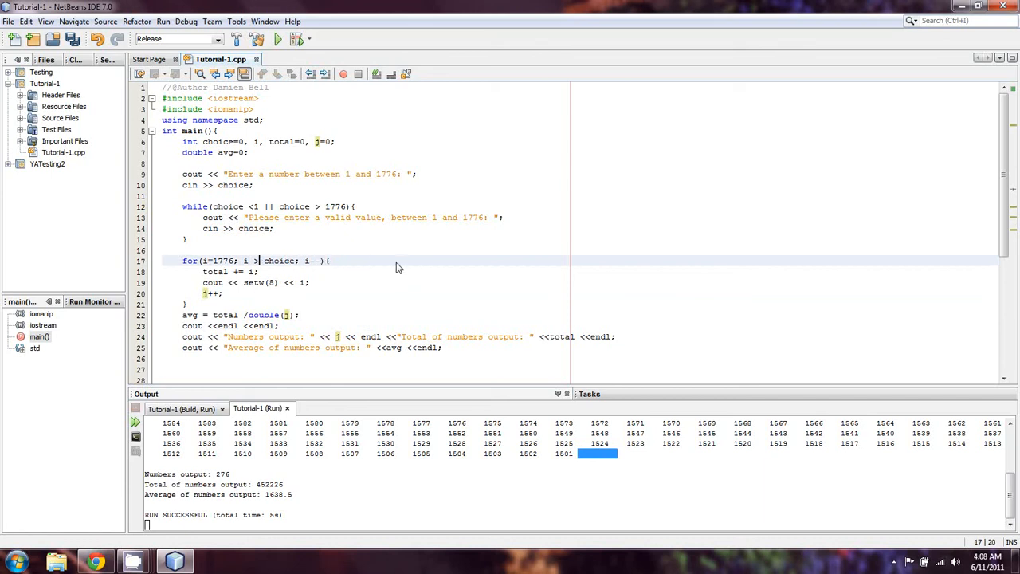
pyautogui.moveTo(395, 264)
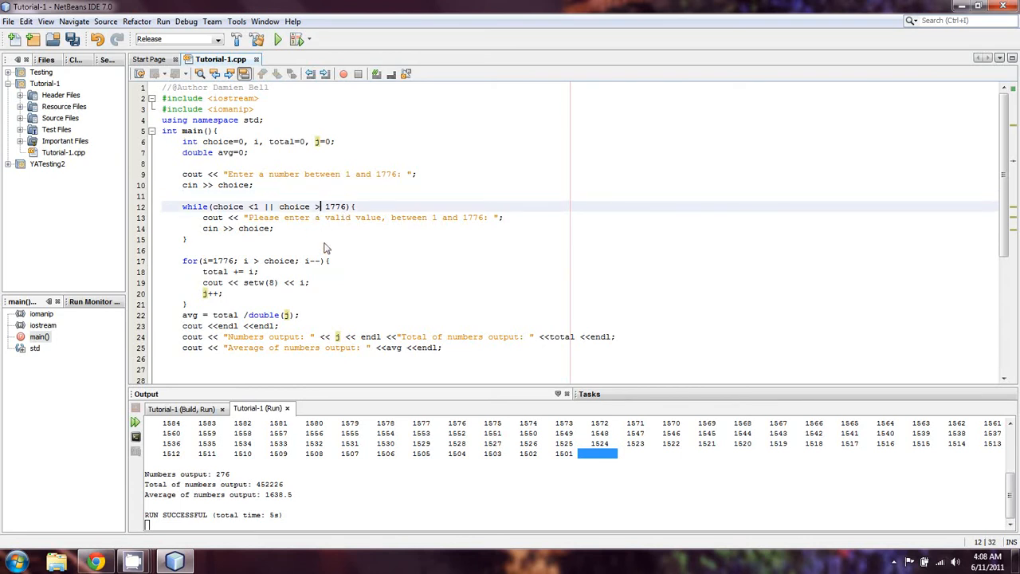
# Change the loop condition to i >= choice and rerun, printing 277 numbers, total 453724.
pyautogui.write('=')
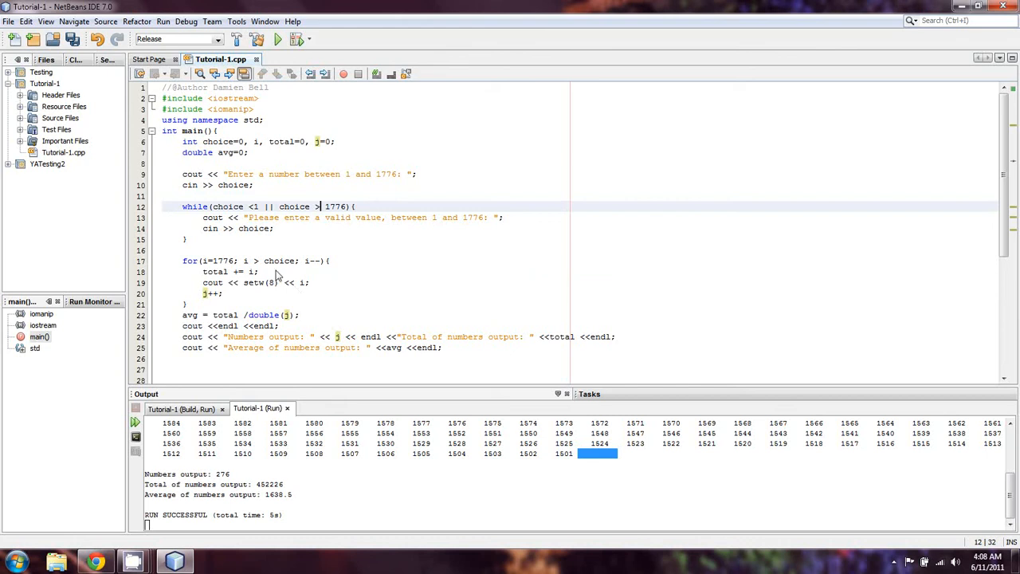
pyautogui.click(258, 262)
pyautogui.write('=')
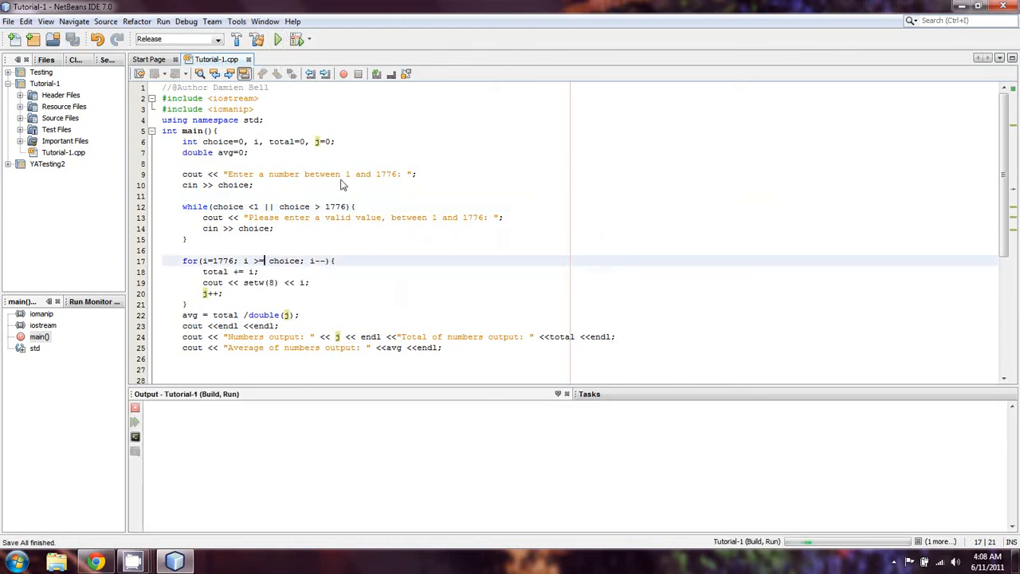
pyautogui.click(277, 38)
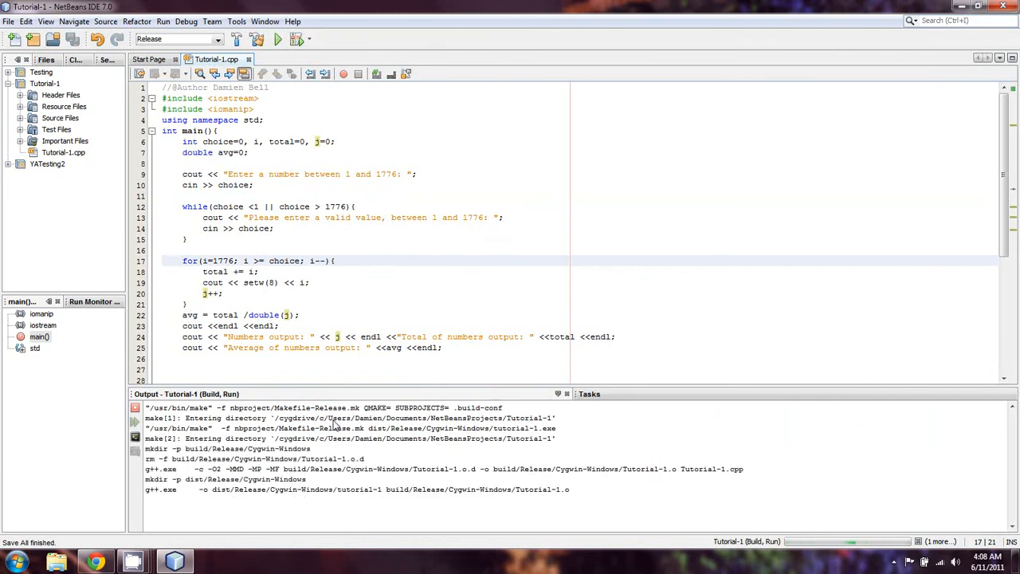
pyautogui.click(277, 39)
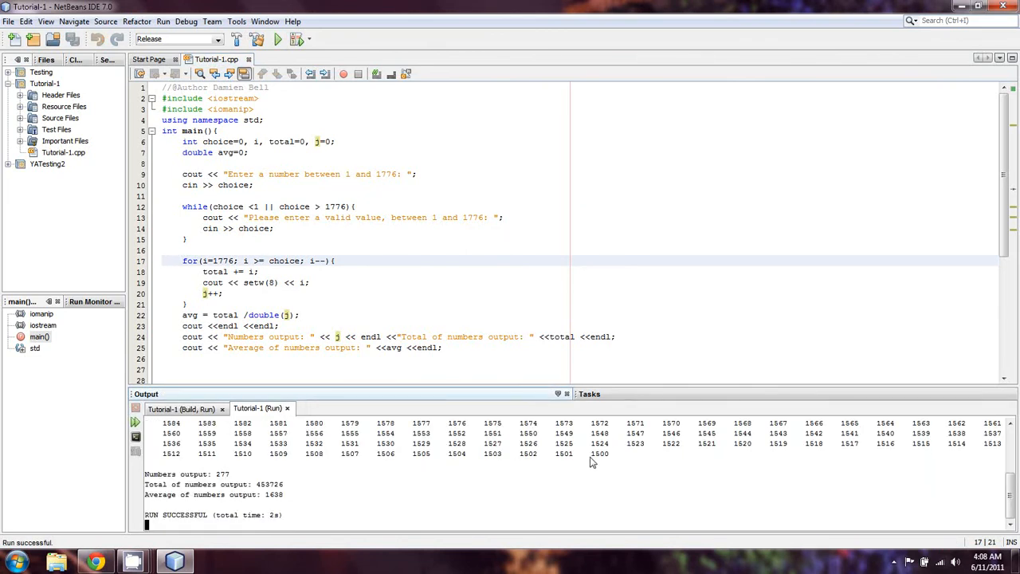
pyautogui.moveTo(658, 497)
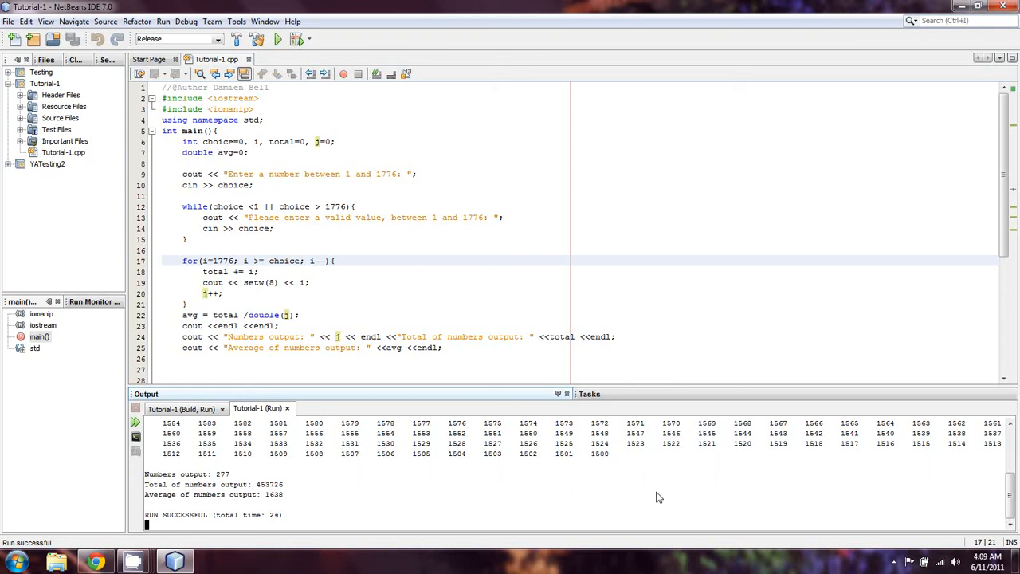
pyautogui.moveTo(307, 492)
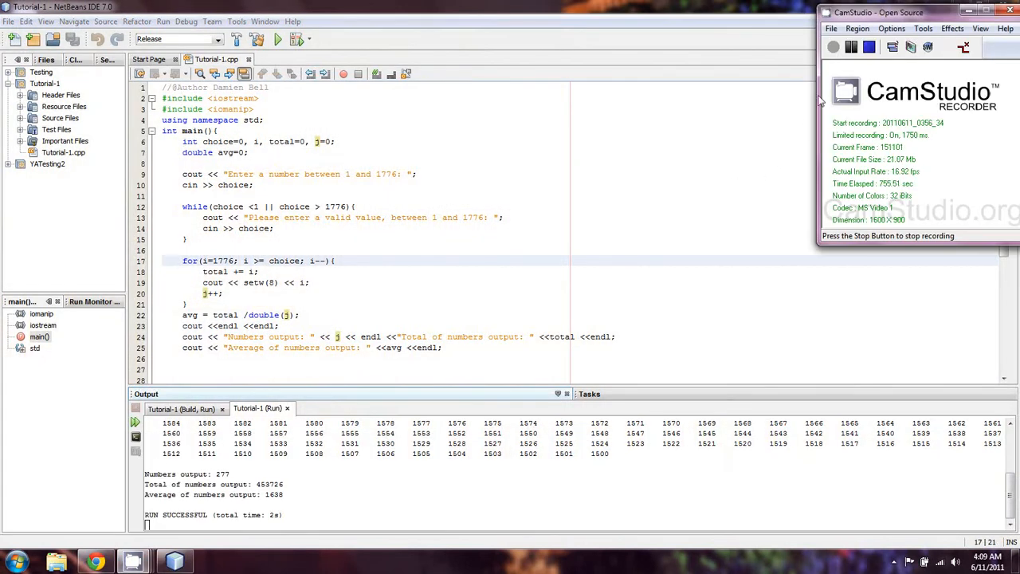
pyautogui.moveTo(836, 66)
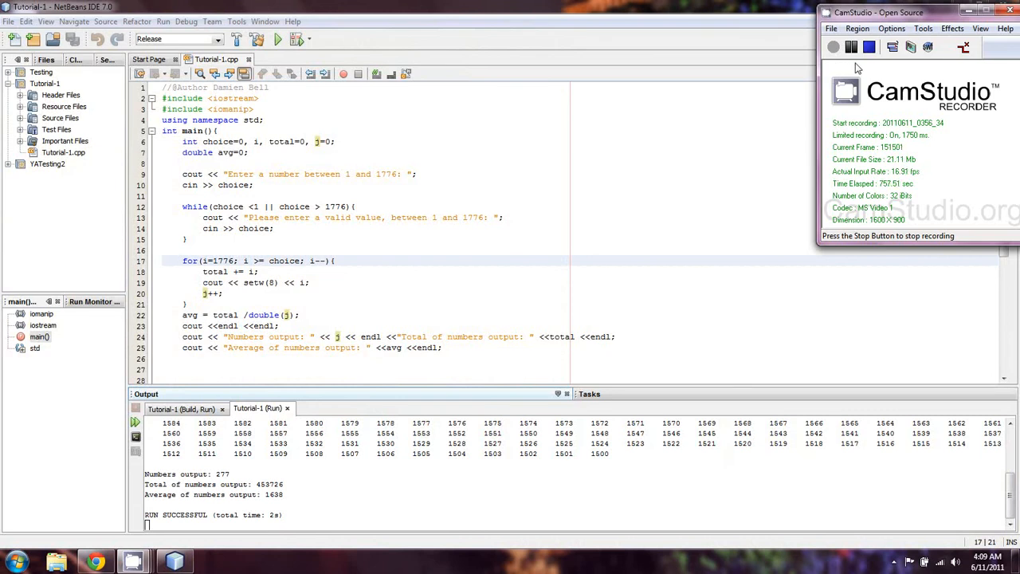